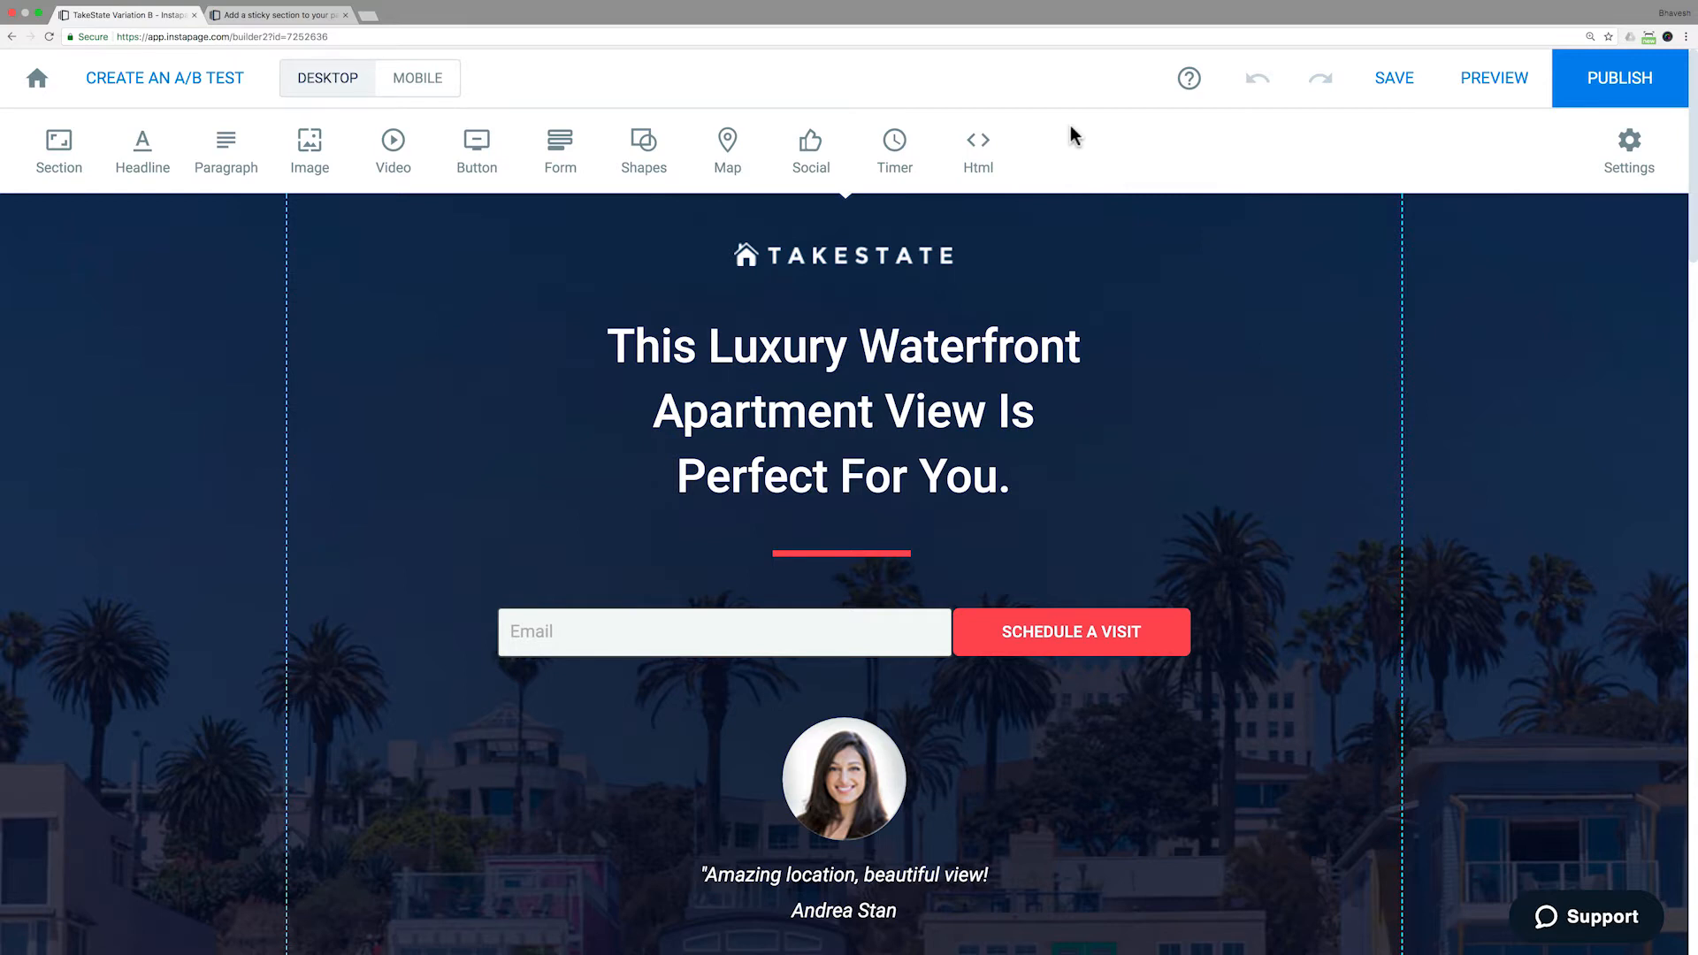
{"action": "mouse_move", "coordinate": [1057, 133]}
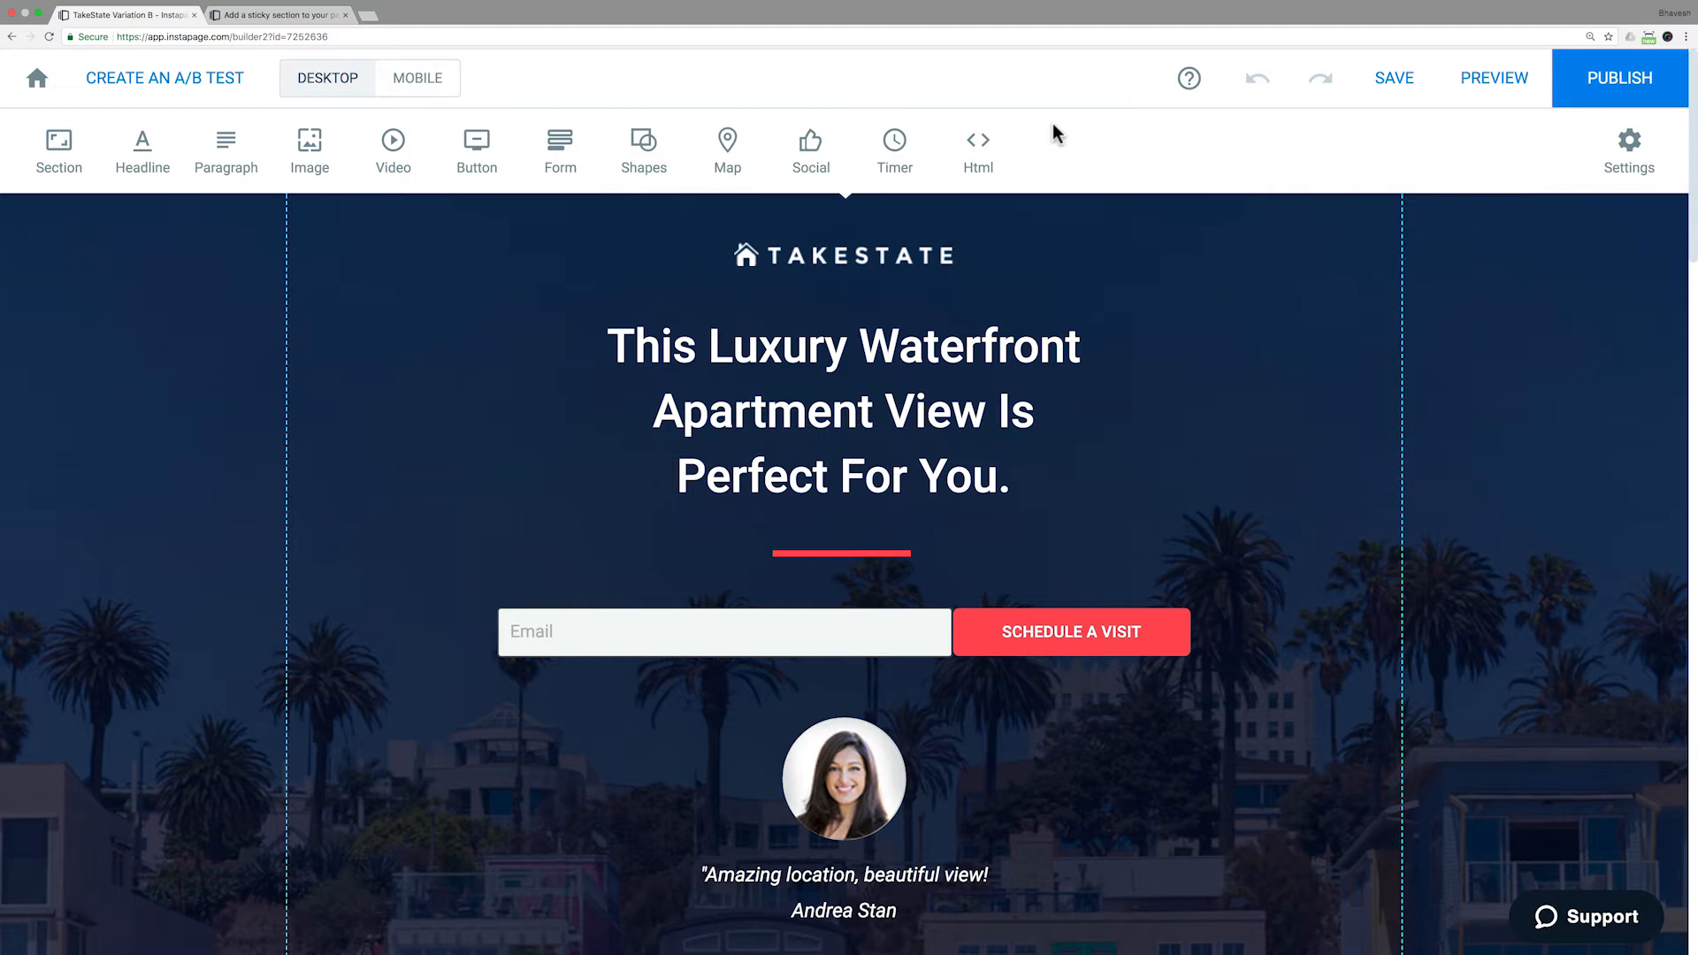
{"action": "mouse_move", "coordinate": [797, 98]}
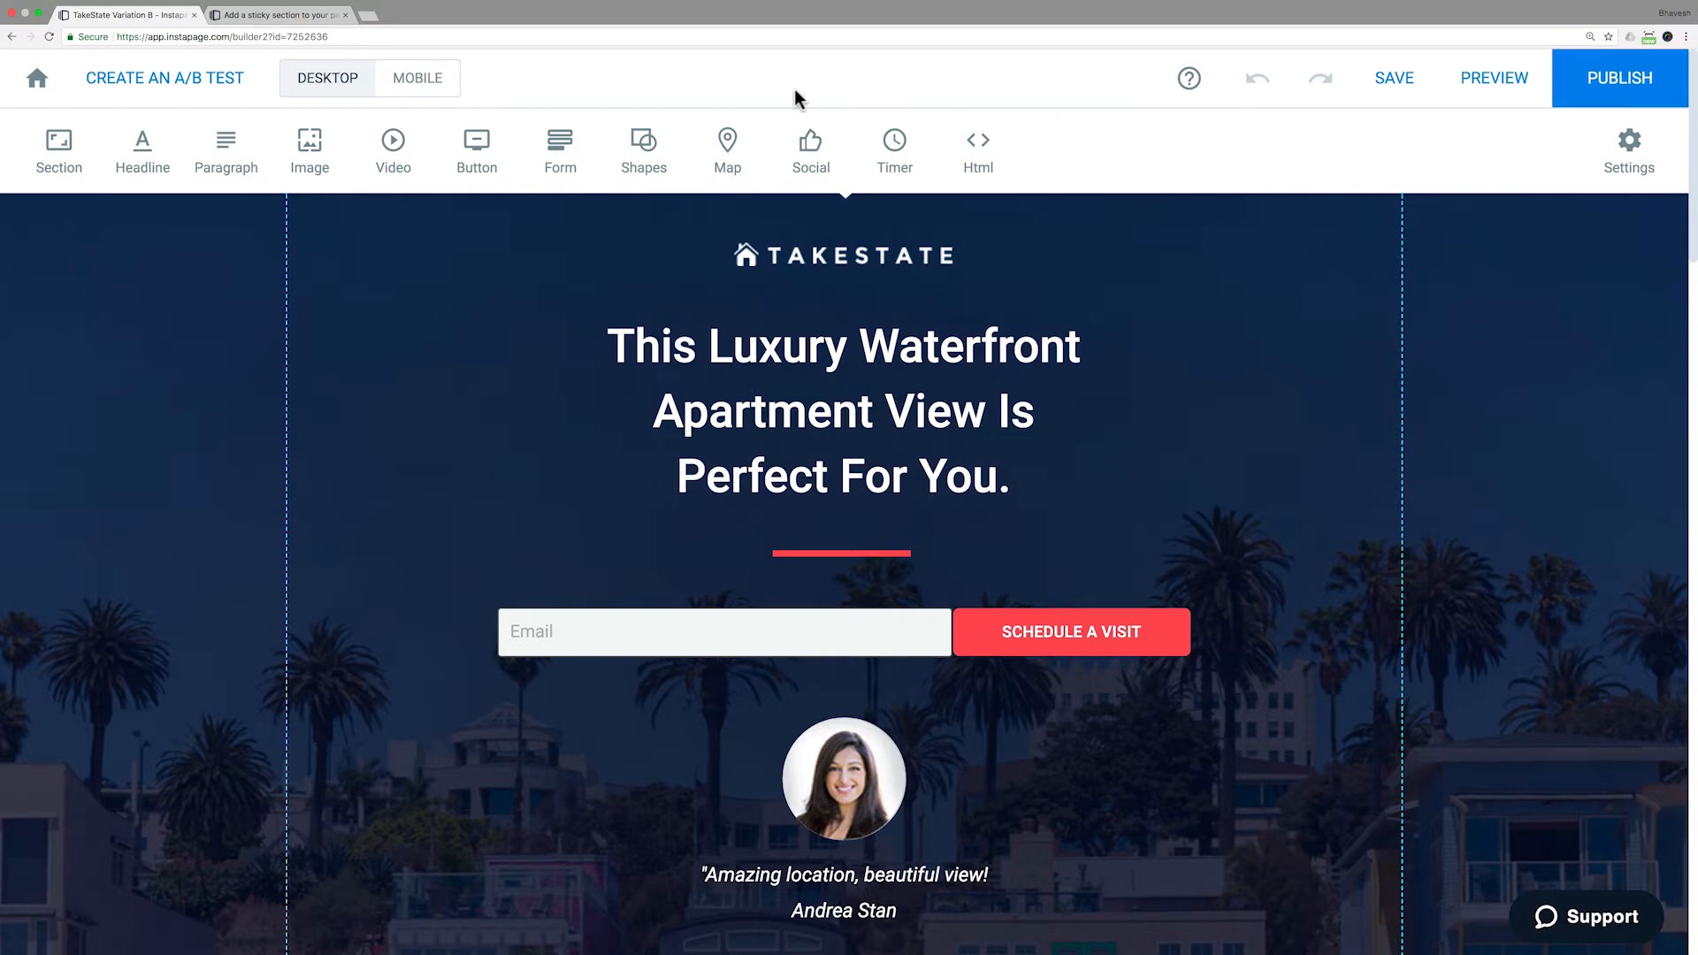
Copy the sticky-header JavaScript snippet from the help article into the page's head scripts
{"action": "left_click", "coordinate": [276, 14]}
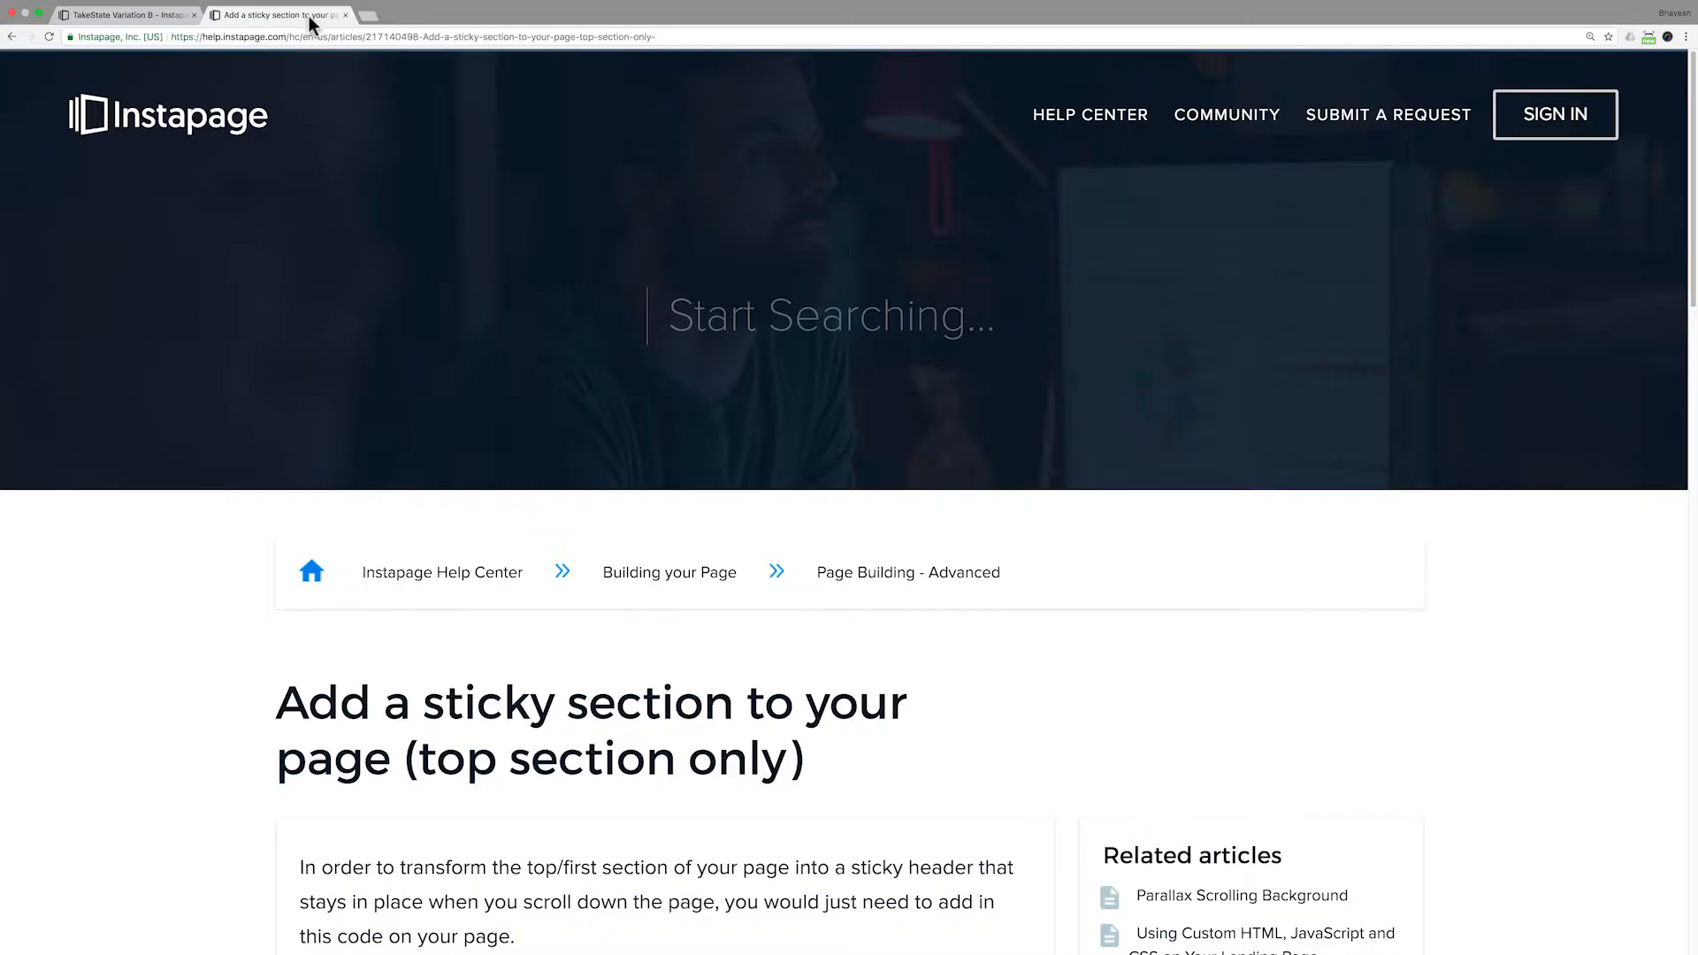
{"action": "scroll", "scroll_direction": "down", "scroll_amount": 3}
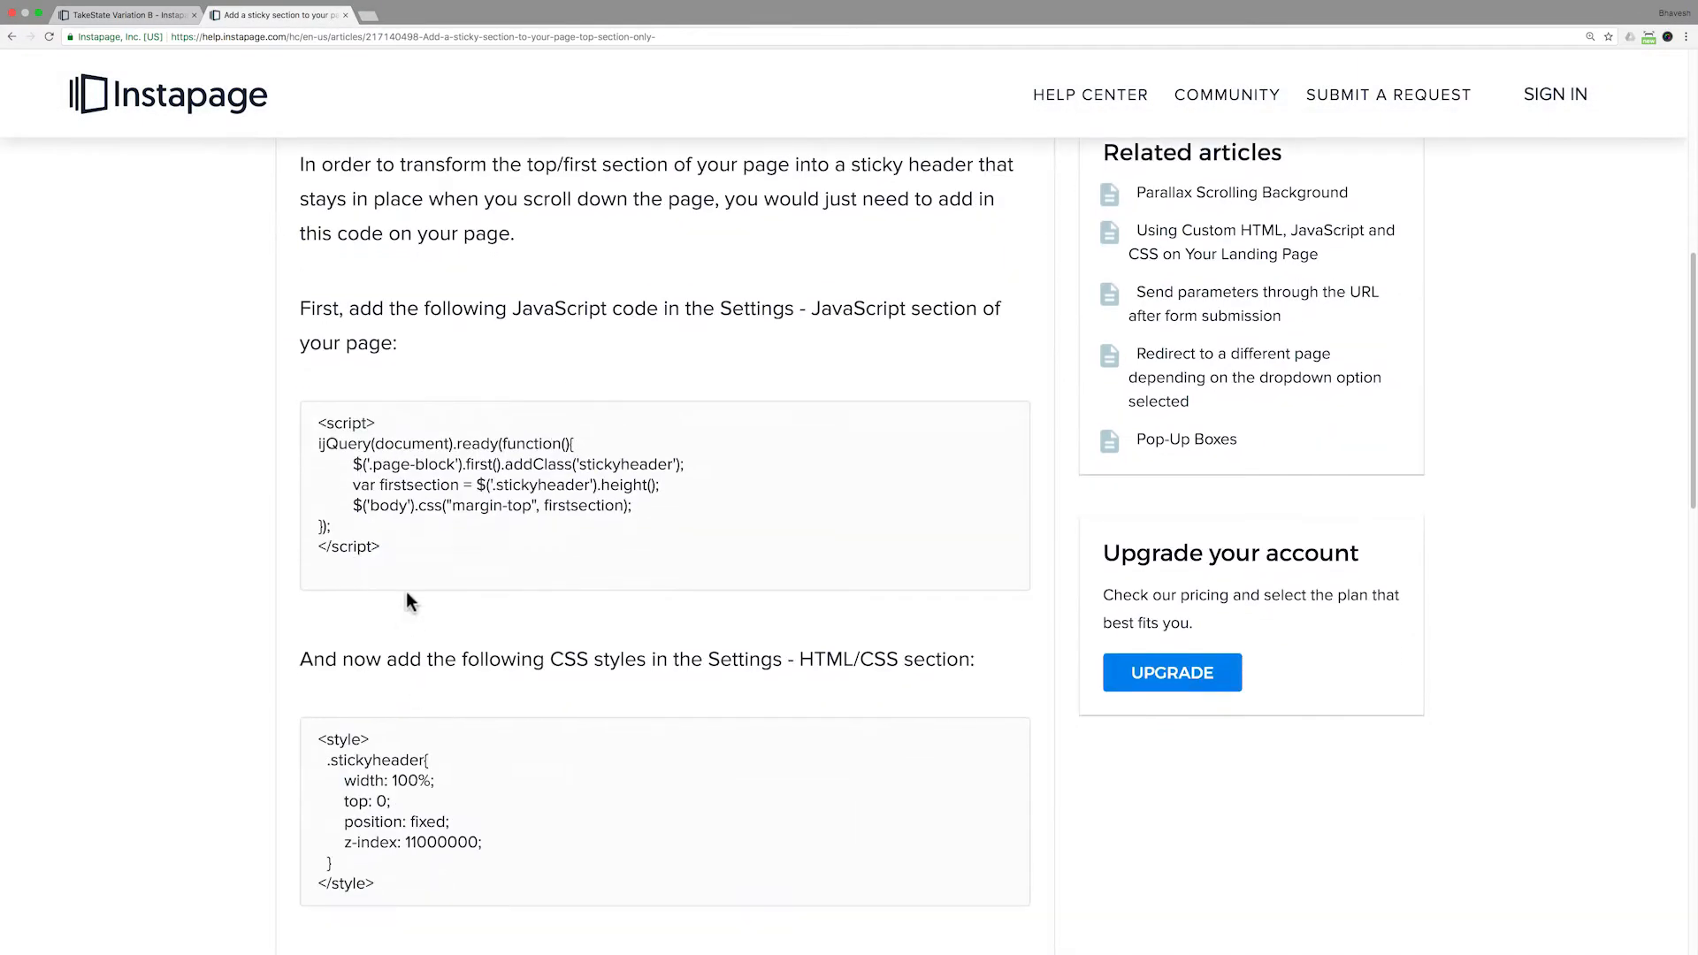
{"action": "left_click_drag", "start_coordinate": [318, 422], "coordinate": [380, 545]}
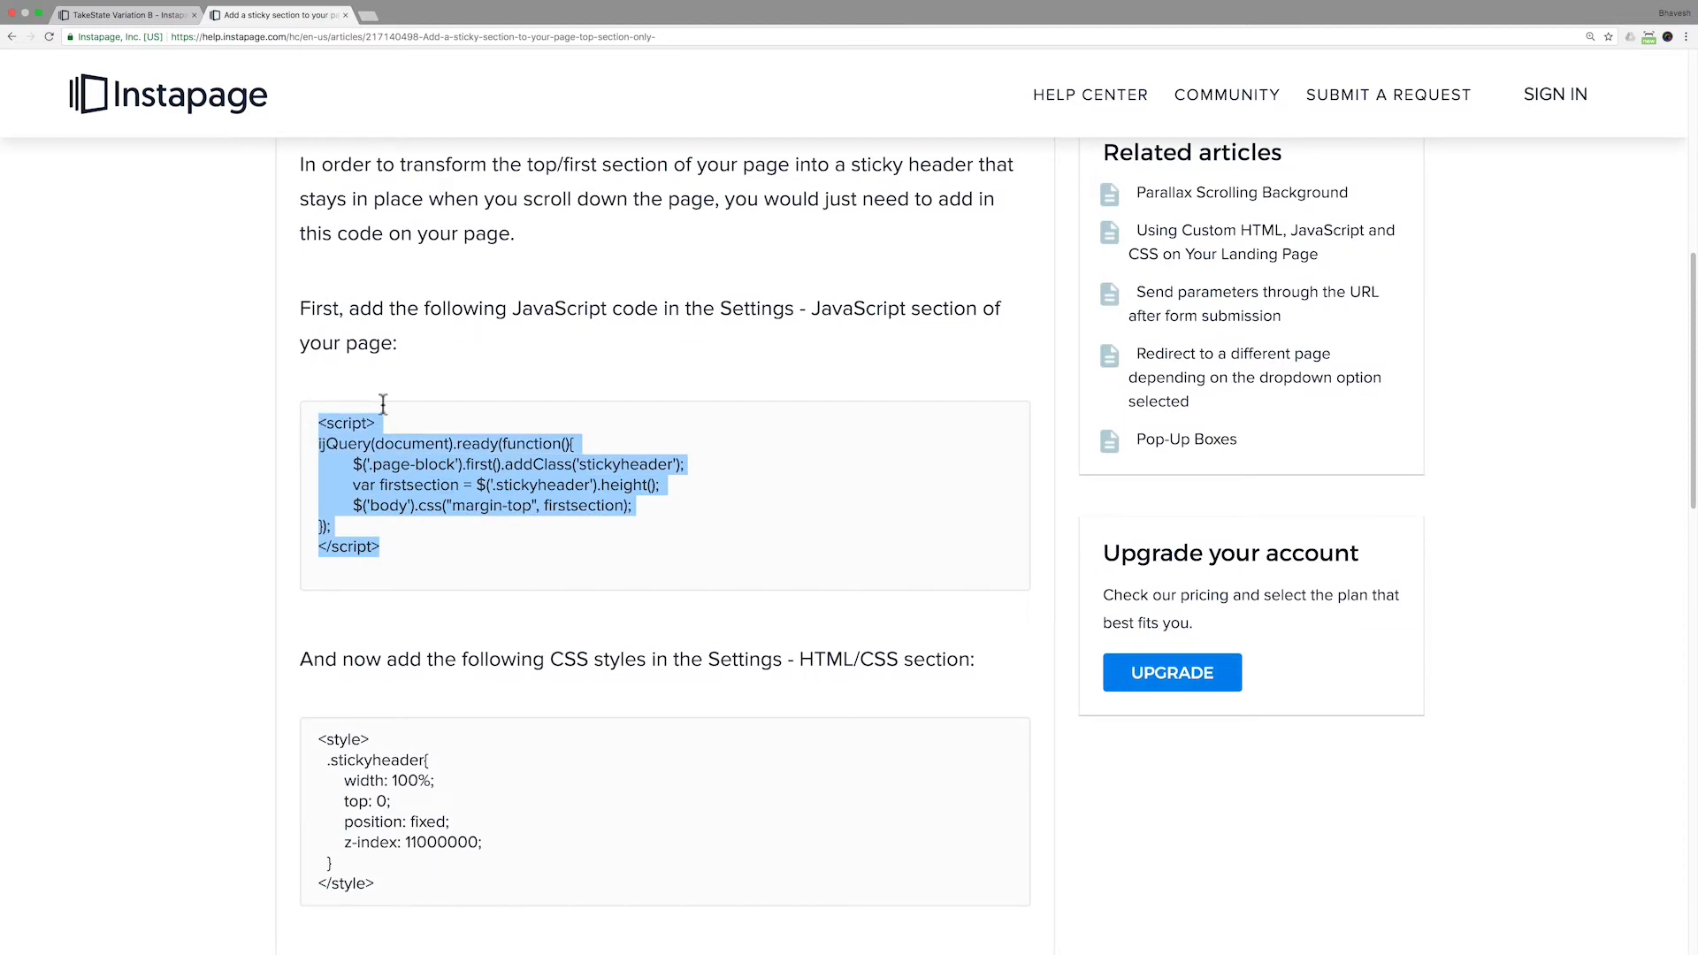
{"action": "left_click", "coordinate": [122, 14]}
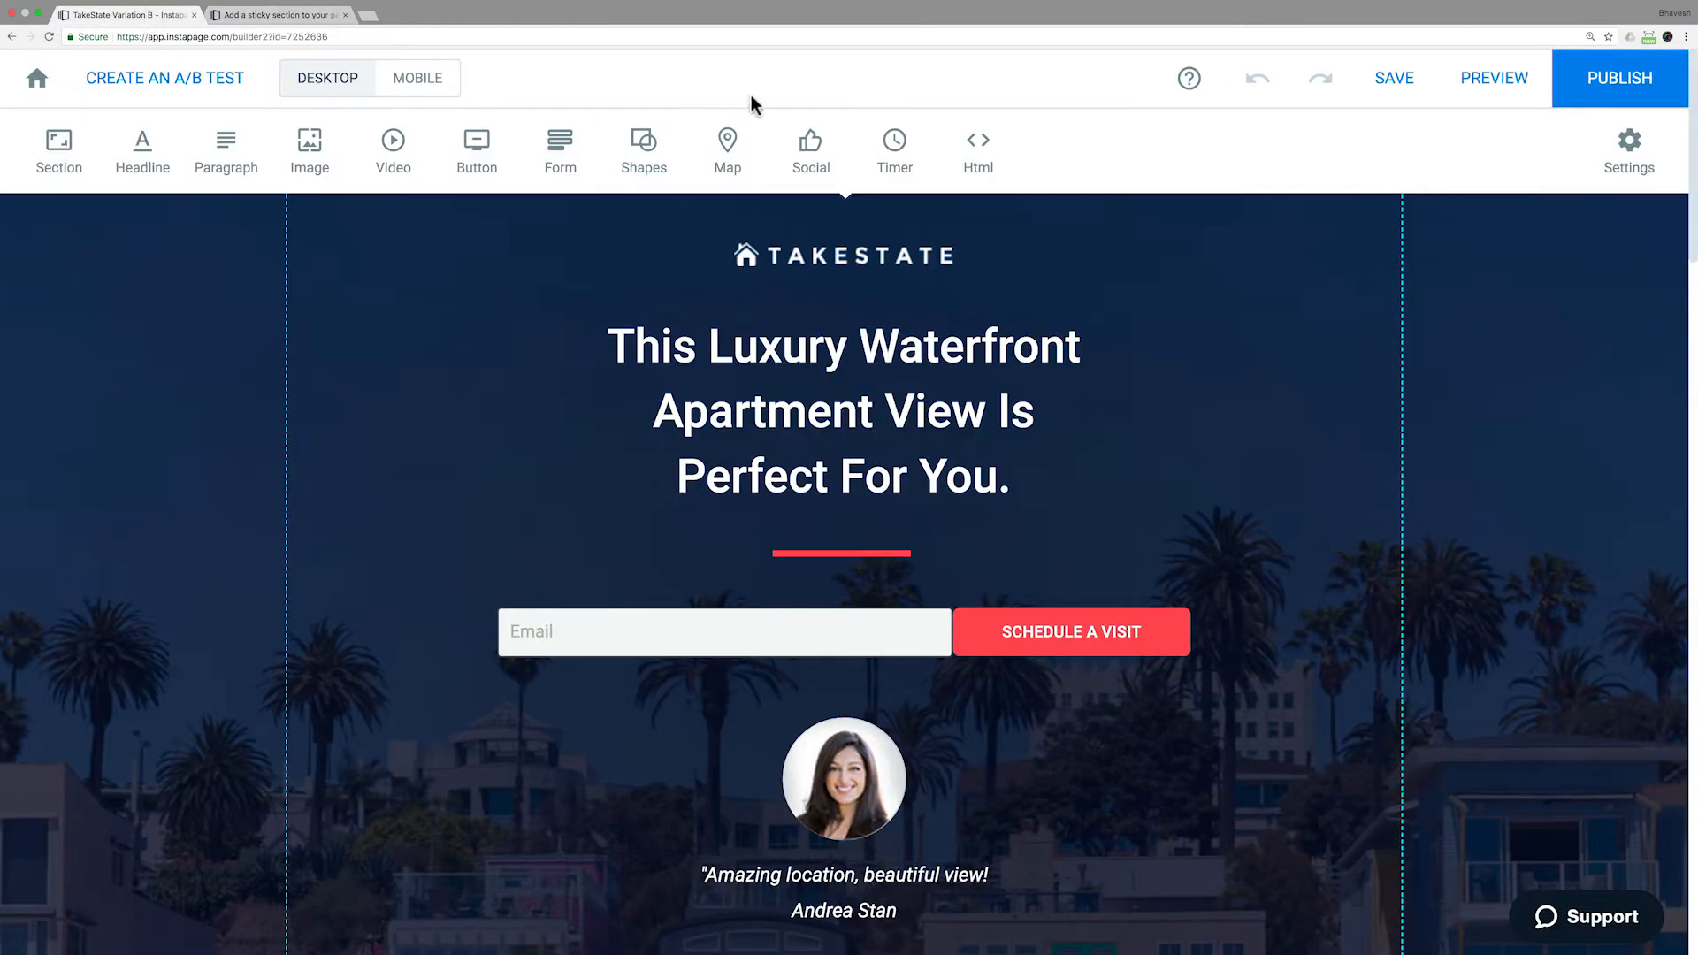
{"action": "left_click", "coordinate": [1629, 149]}
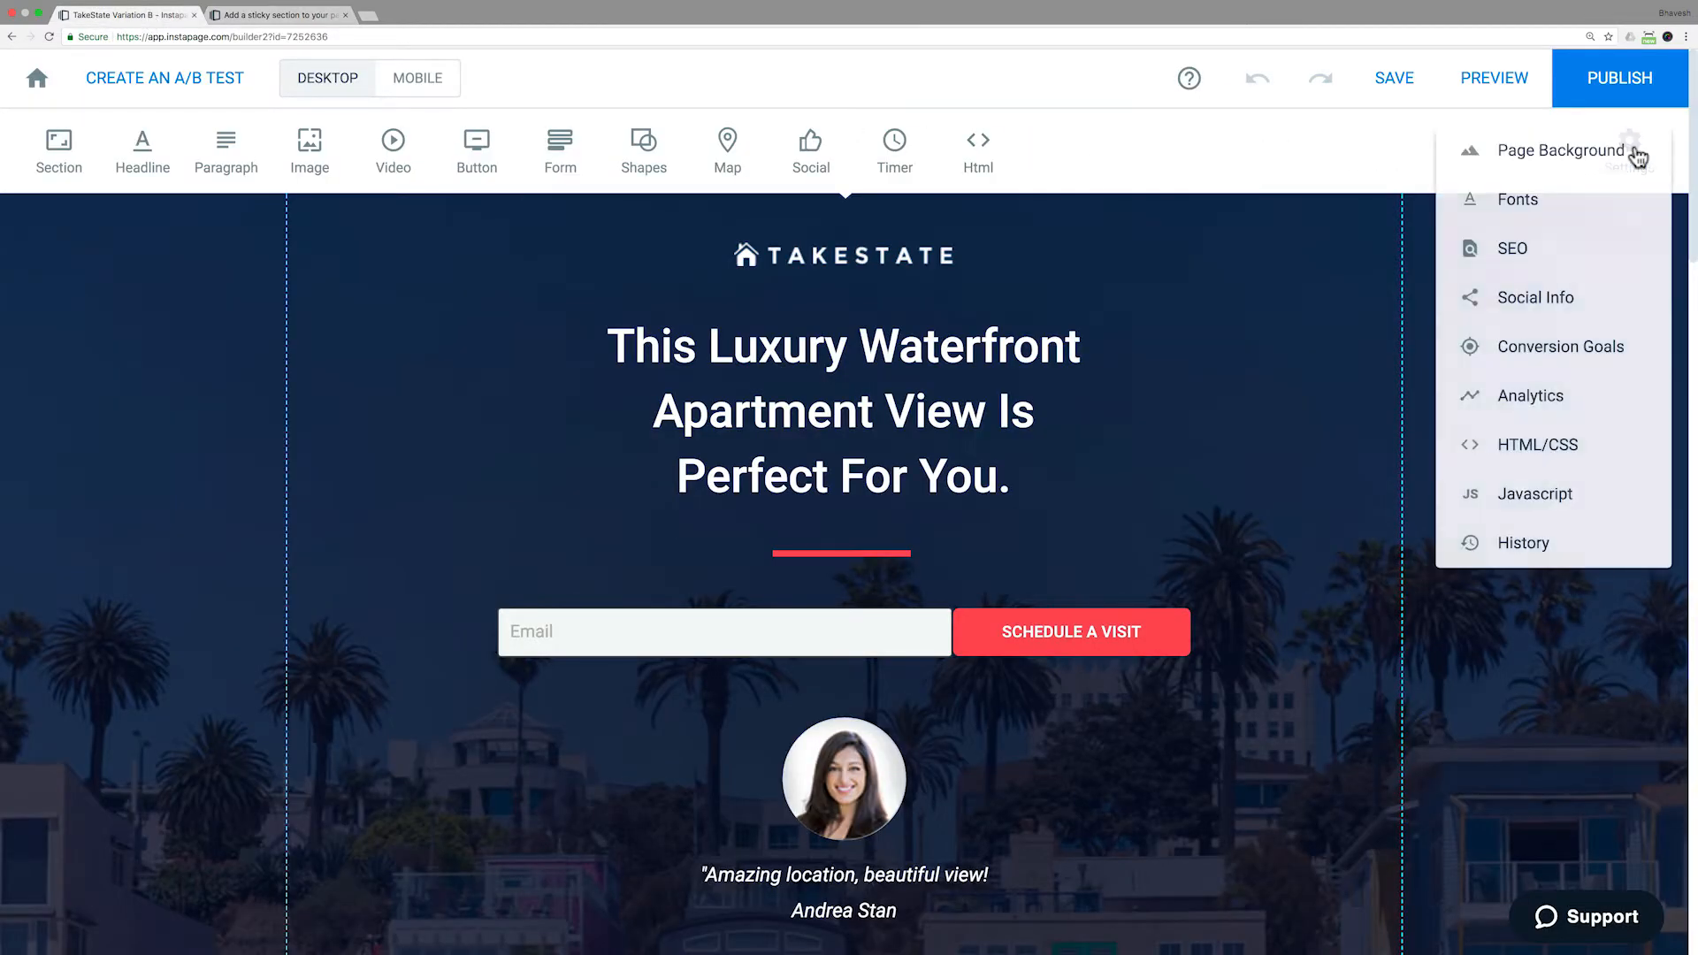
{"action": "left_click", "coordinate": [1535, 493]}
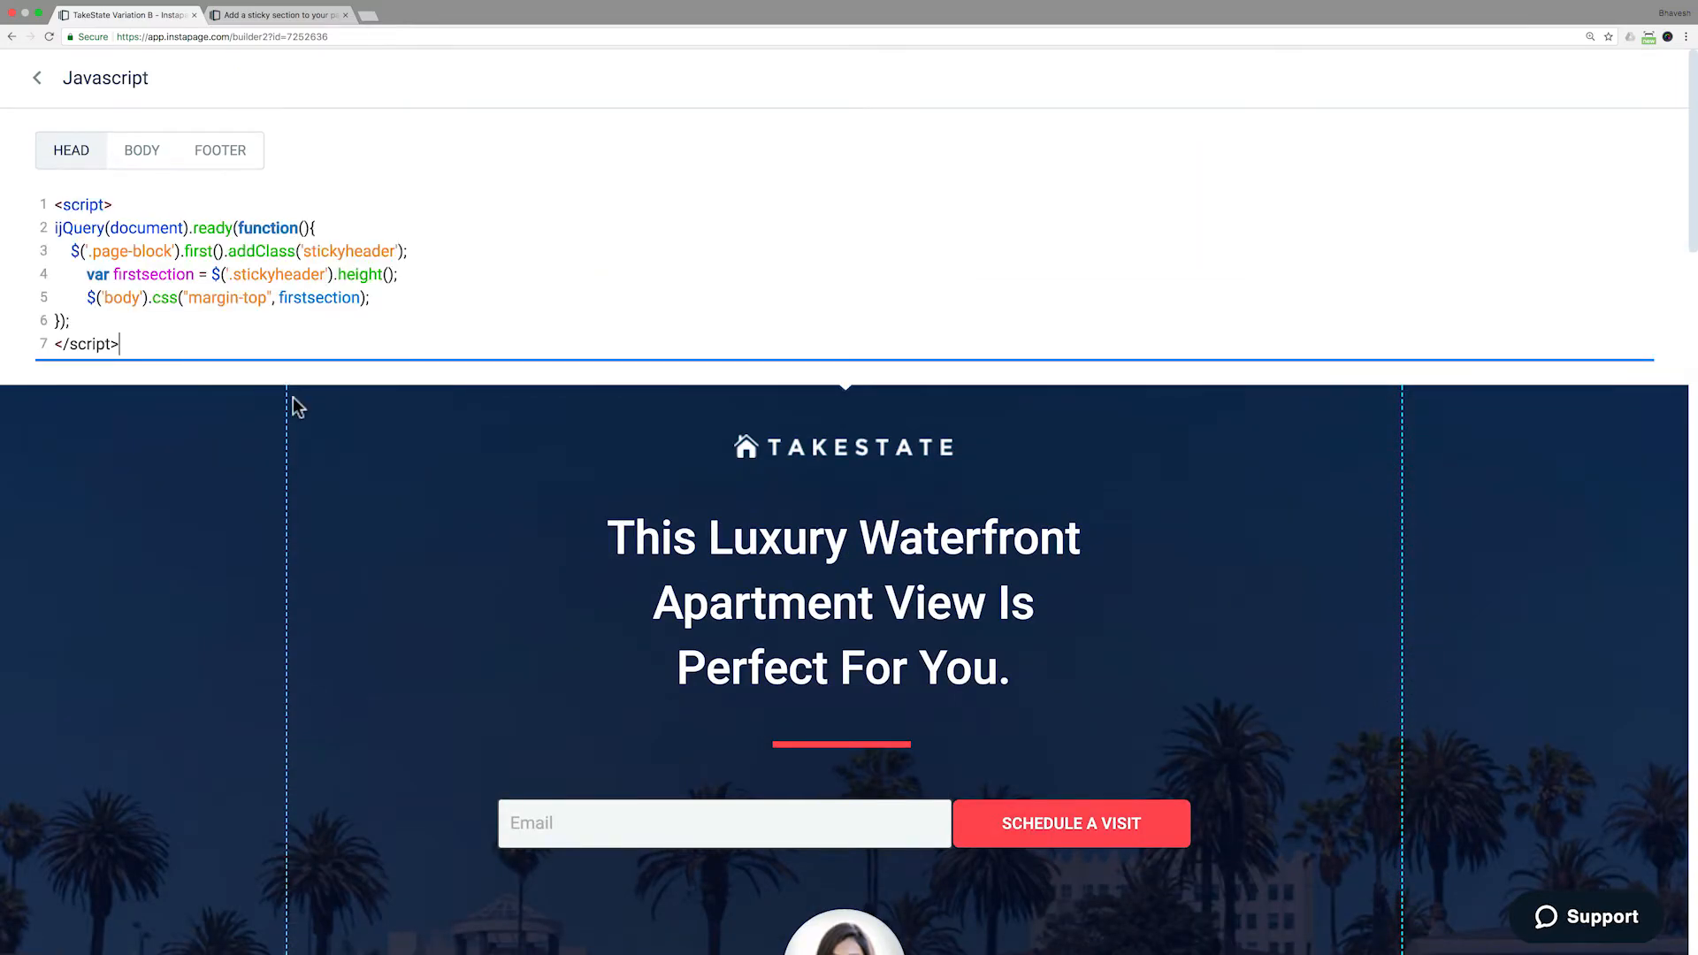
{"action": "left_click", "coordinate": [37, 77]}
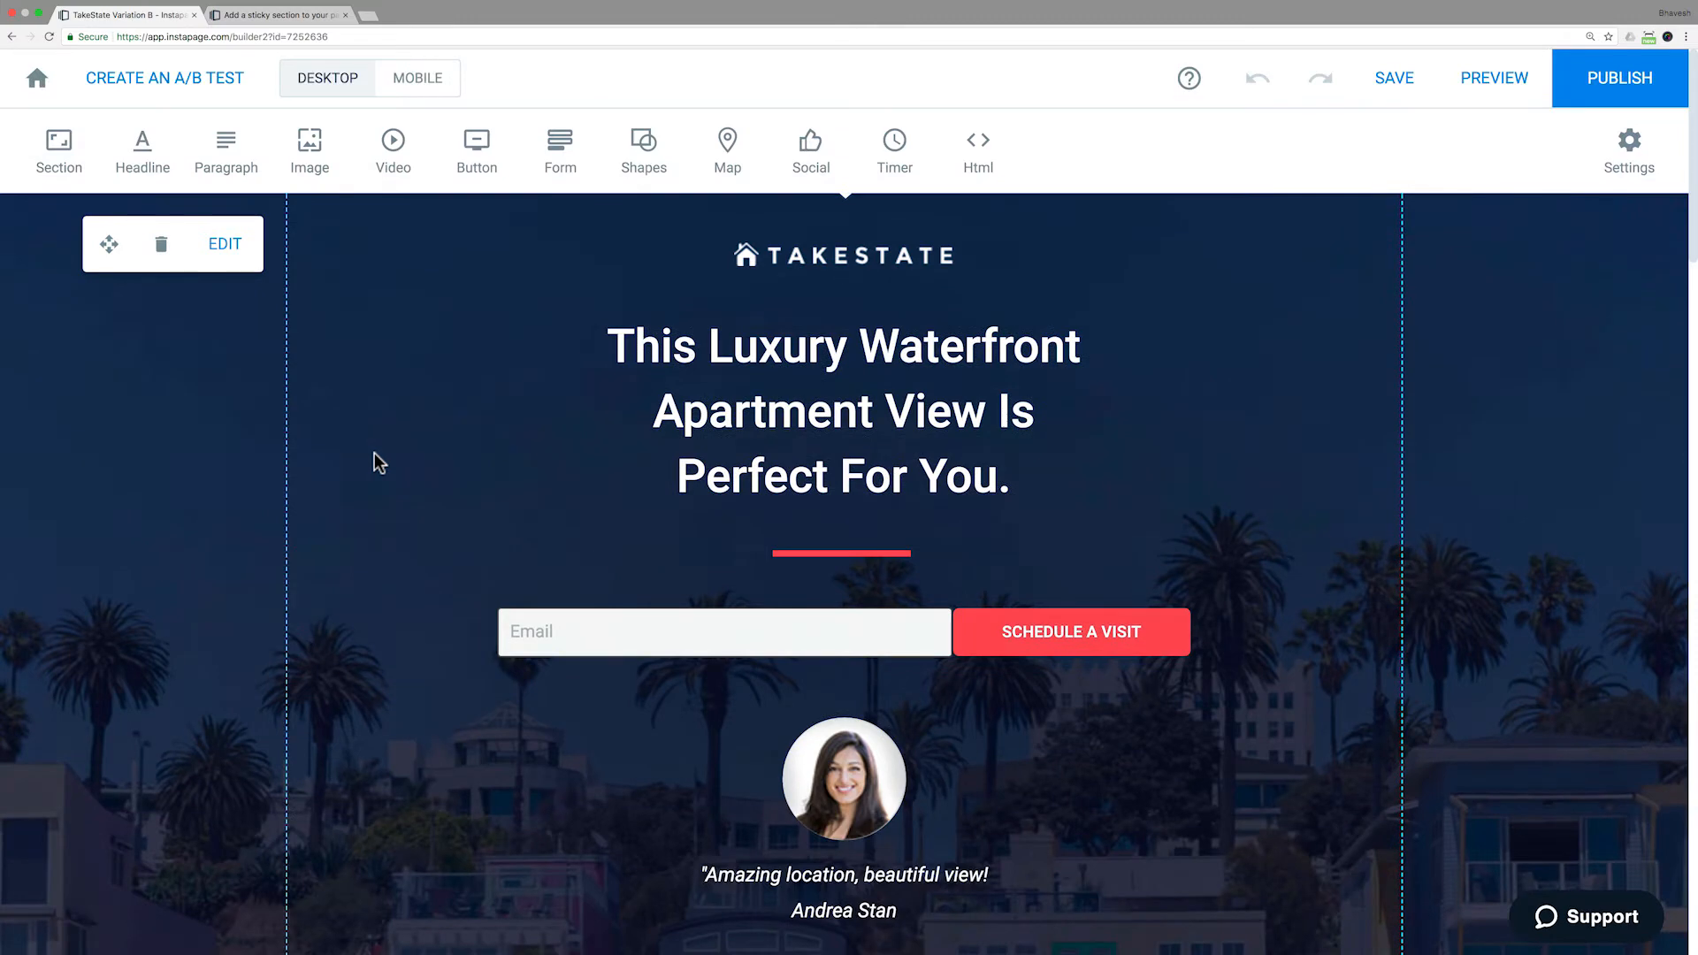
Copy the sticky-header CSS styles snippet from the help article
{"action": "left_click", "coordinate": [276, 14]}
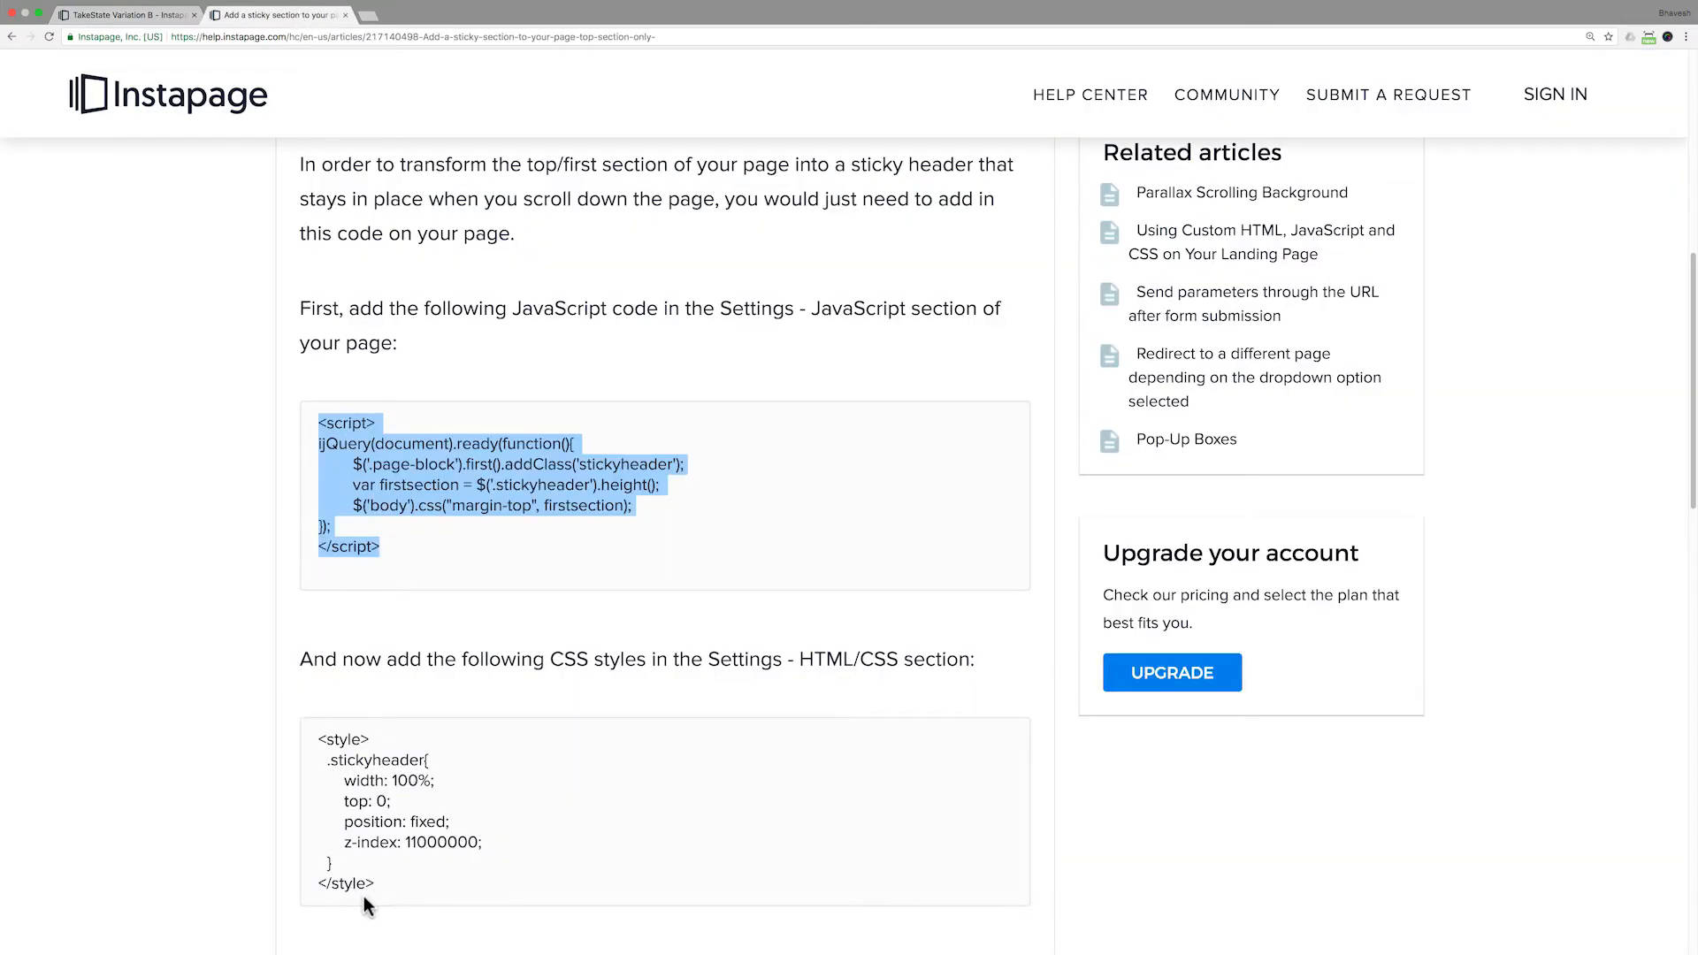
{"action": "left_click_drag", "start_coordinate": [318, 740], "coordinate": [376, 883]}
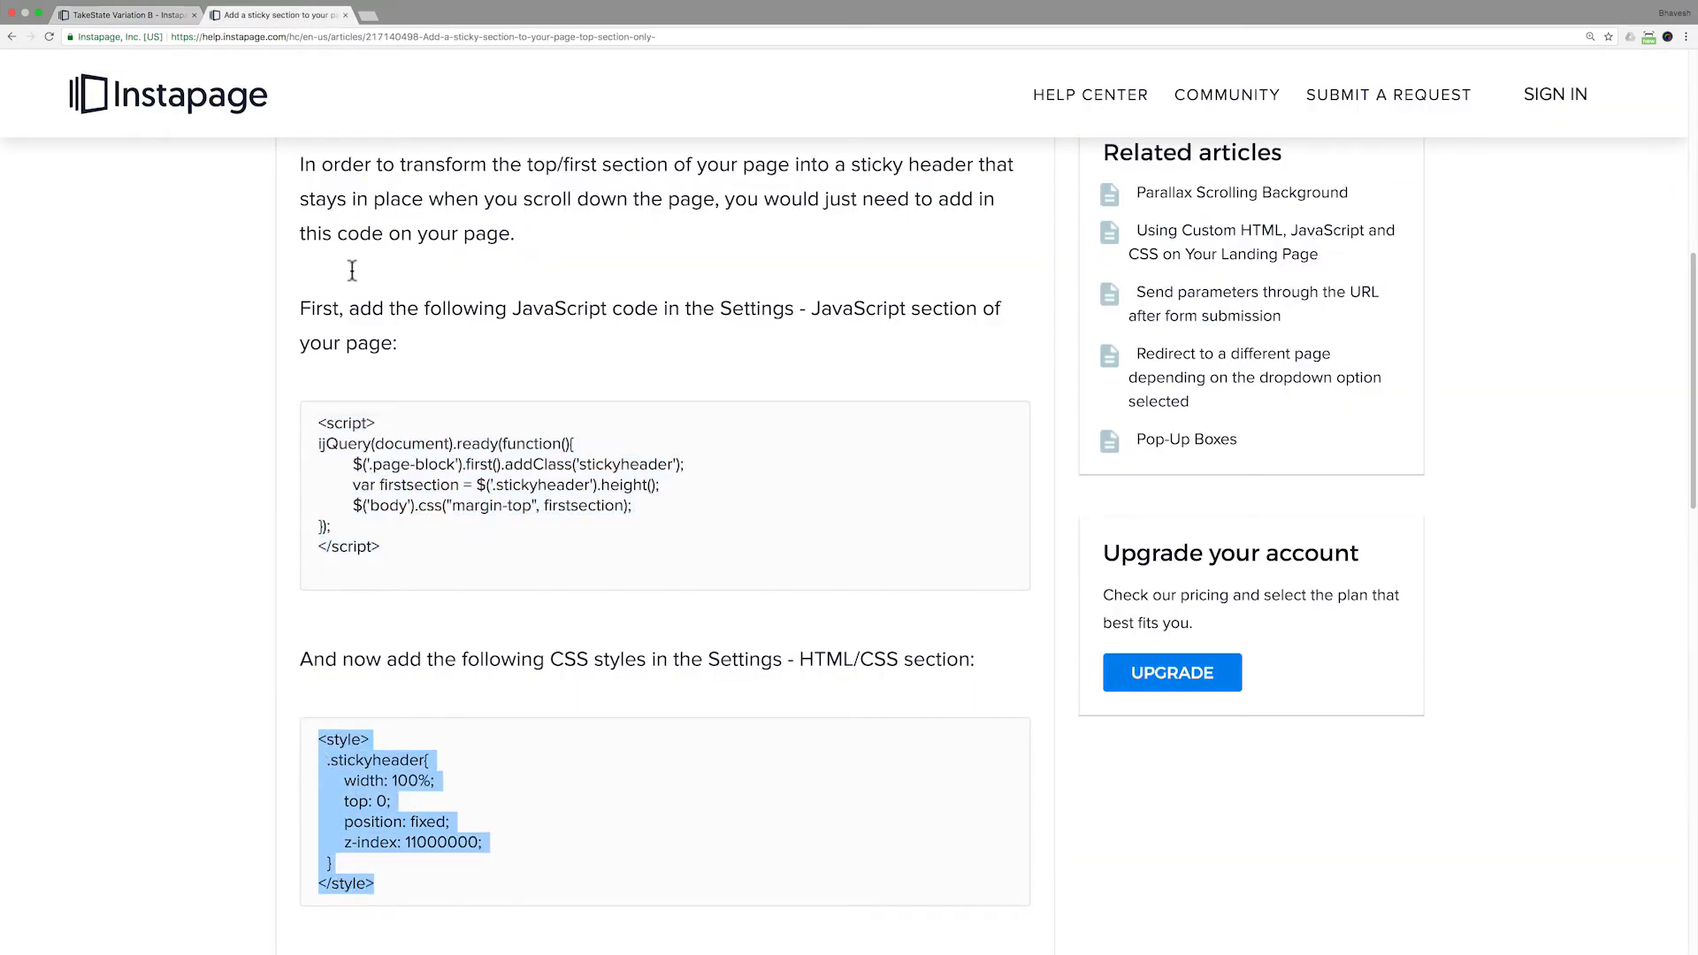
{"action": "left_click", "coordinate": [125, 14]}
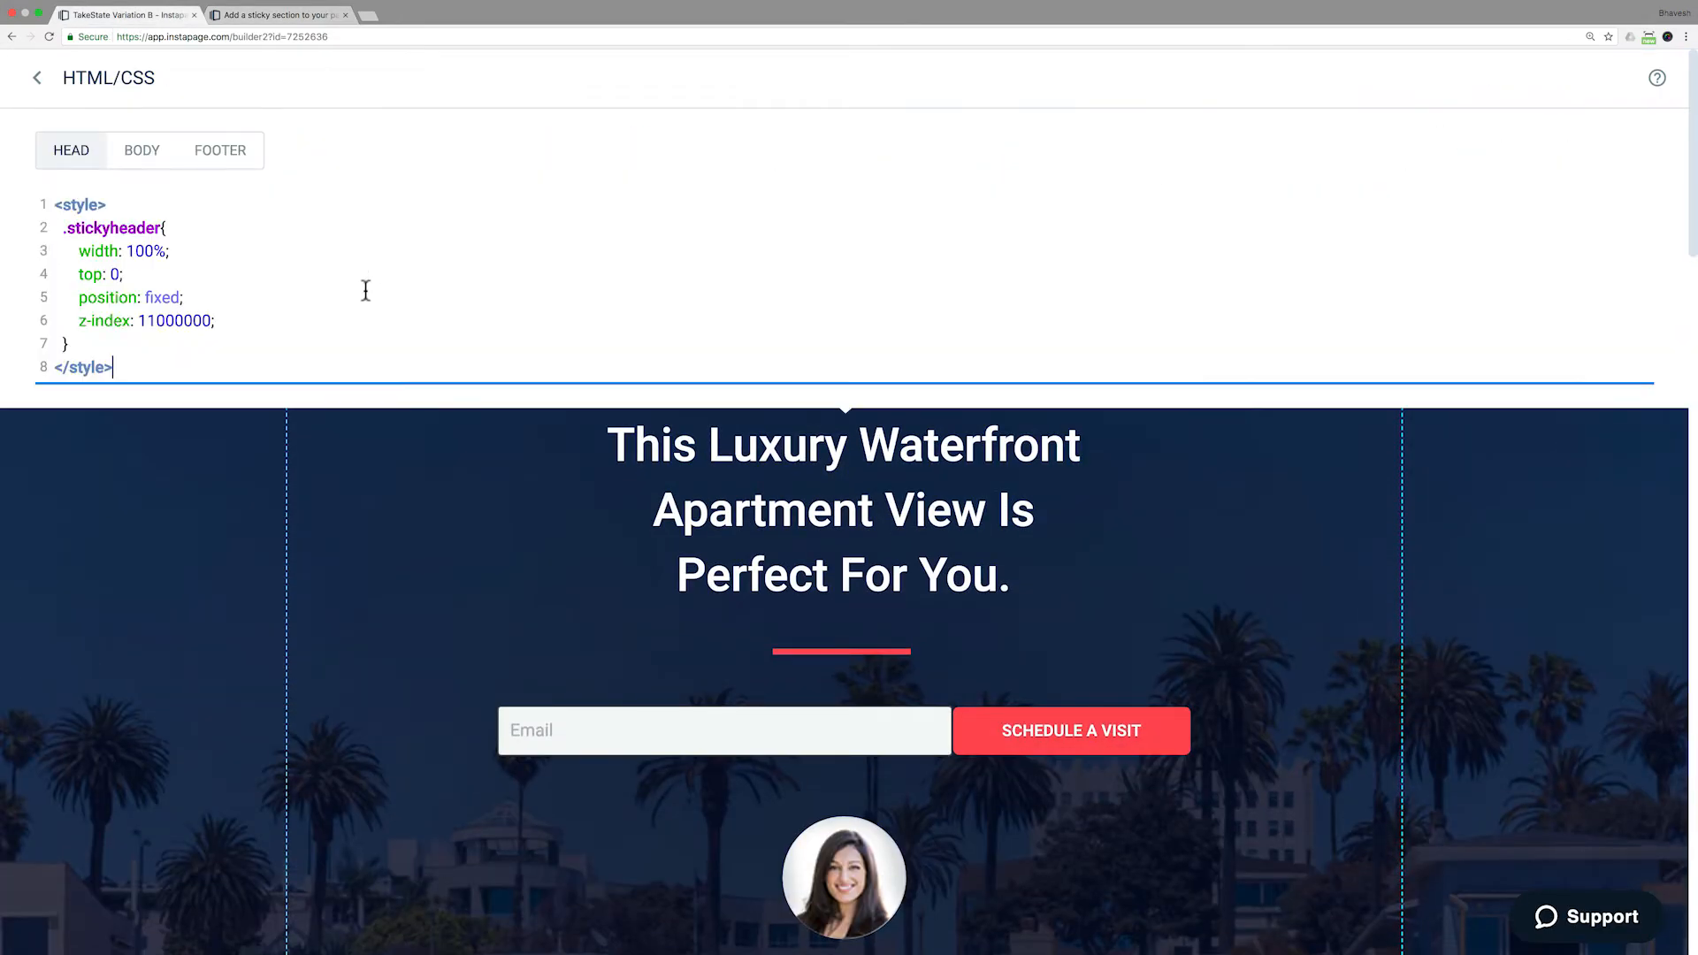
Finish the head CSS, save the TakeState page and open its preview
{"action": "left_click", "coordinate": [36, 77]}
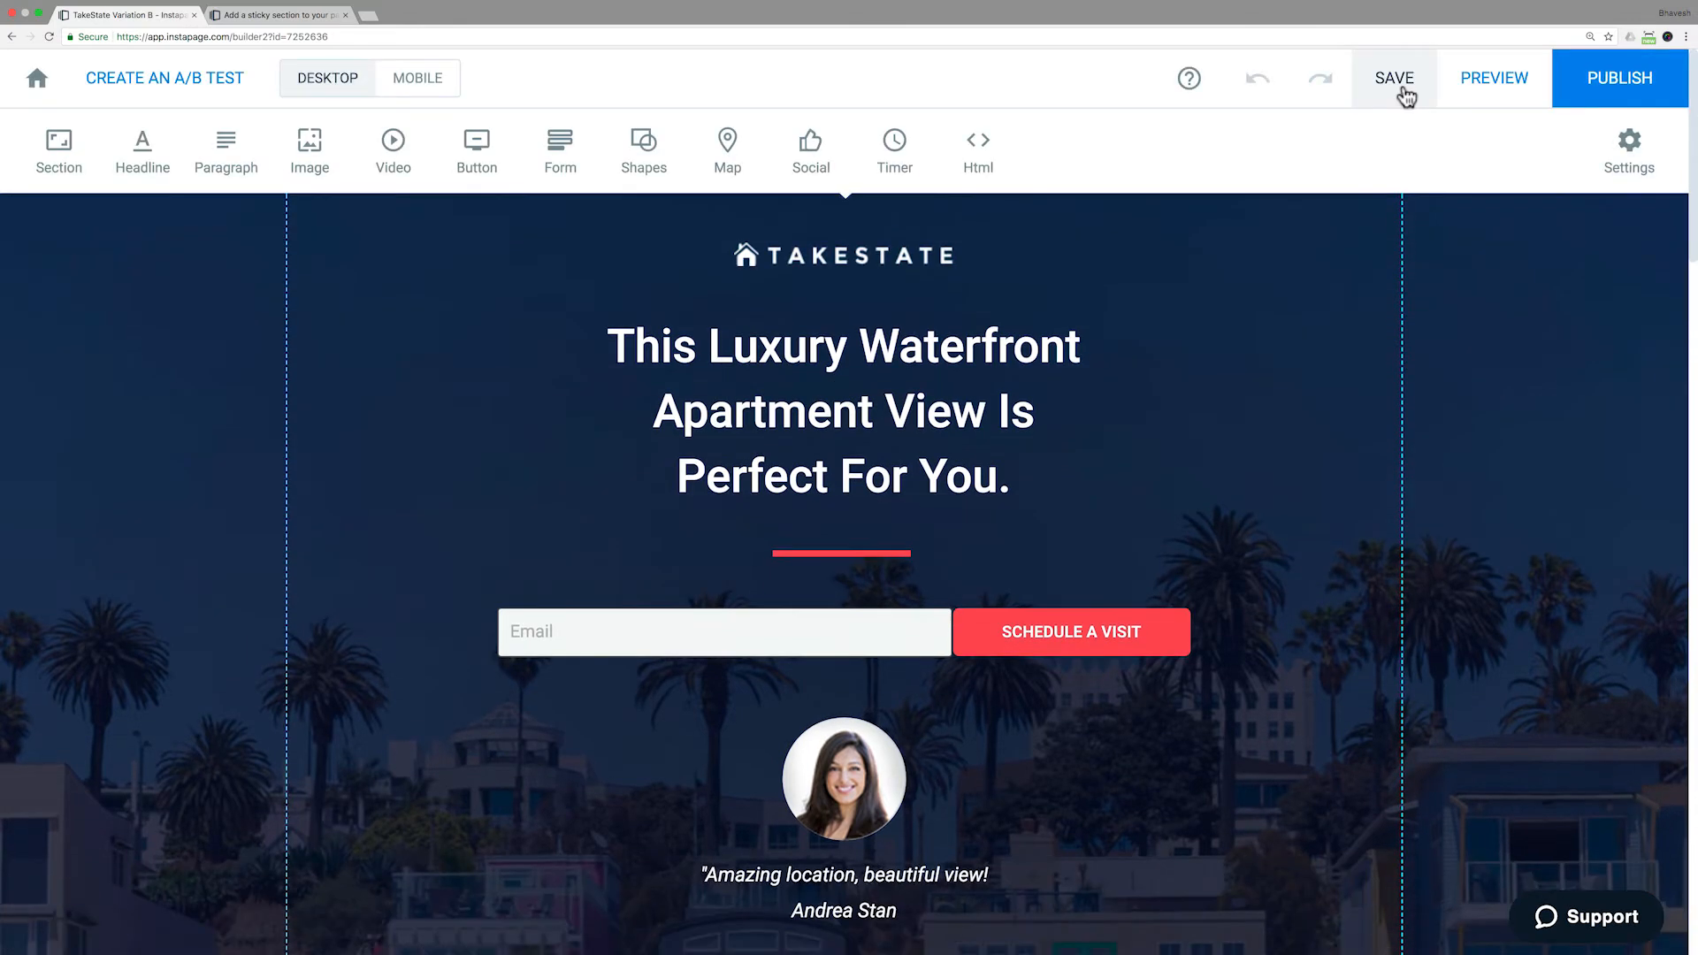
{"action": "left_click", "coordinate": [1394, 78]}
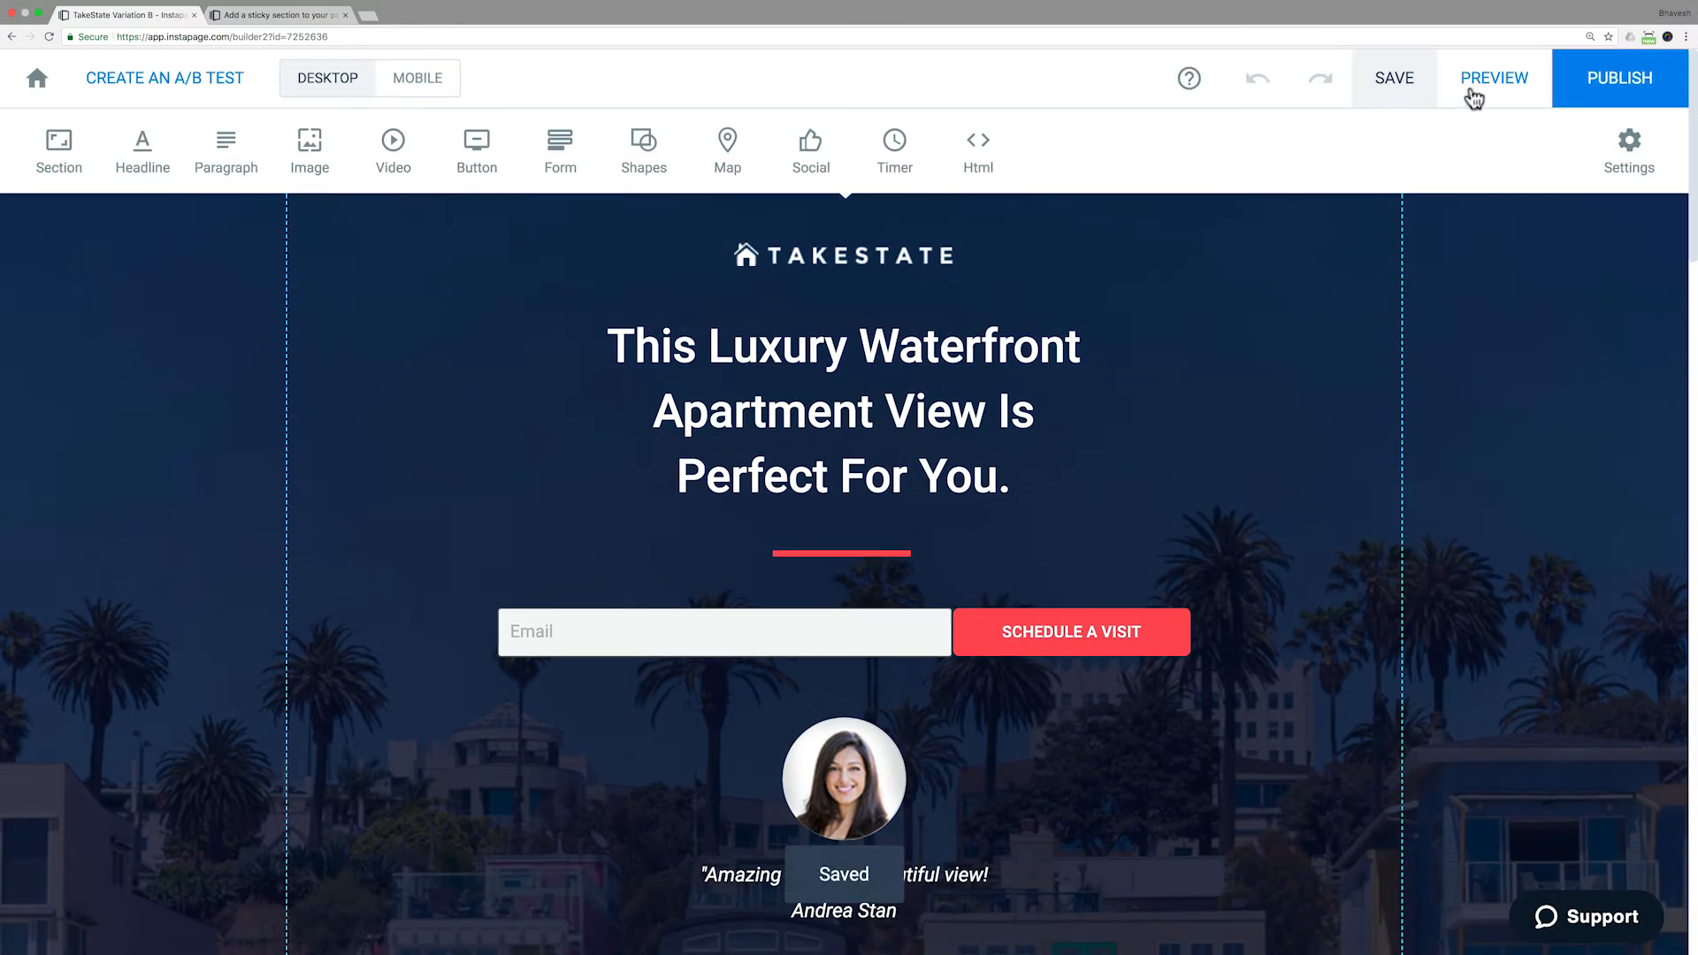
{"action": "left_click", "coordinate": [1495, 78]}
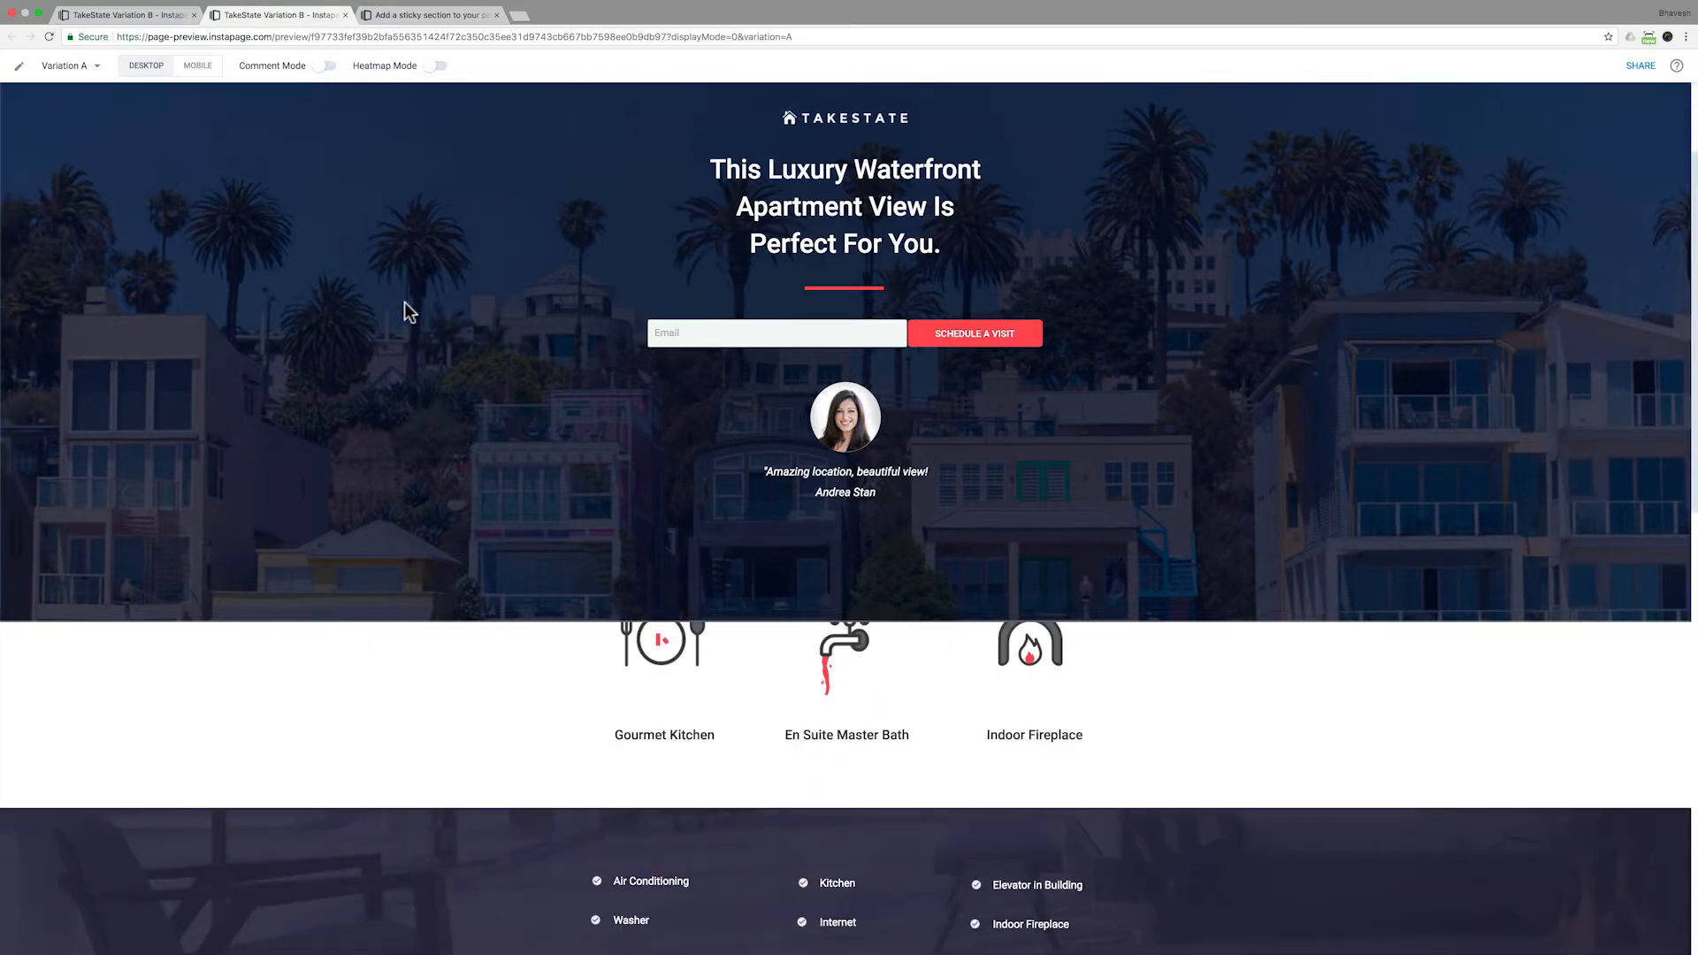
{"action": "scroll", "scroll_direction": "down", "scroll_amount": 3}
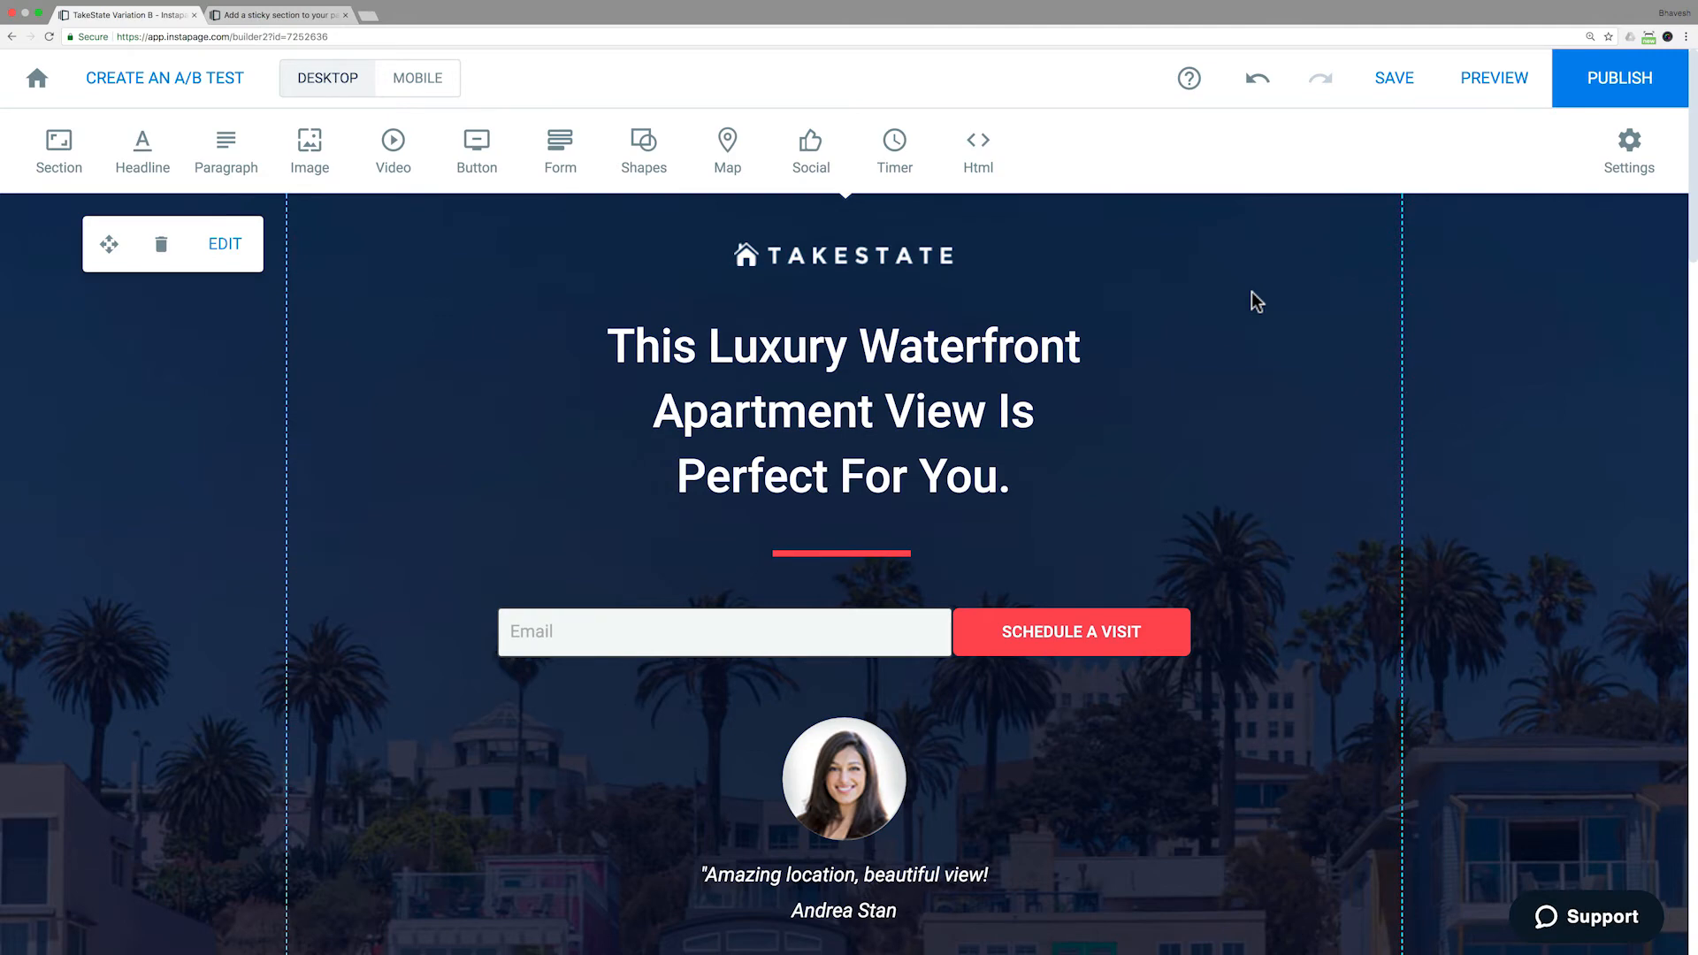
Add a Box shape to the amenities section with background colour #ee5d53
{"action": "scroll", "scroll_direction": "down", "scroll_amount": 3}
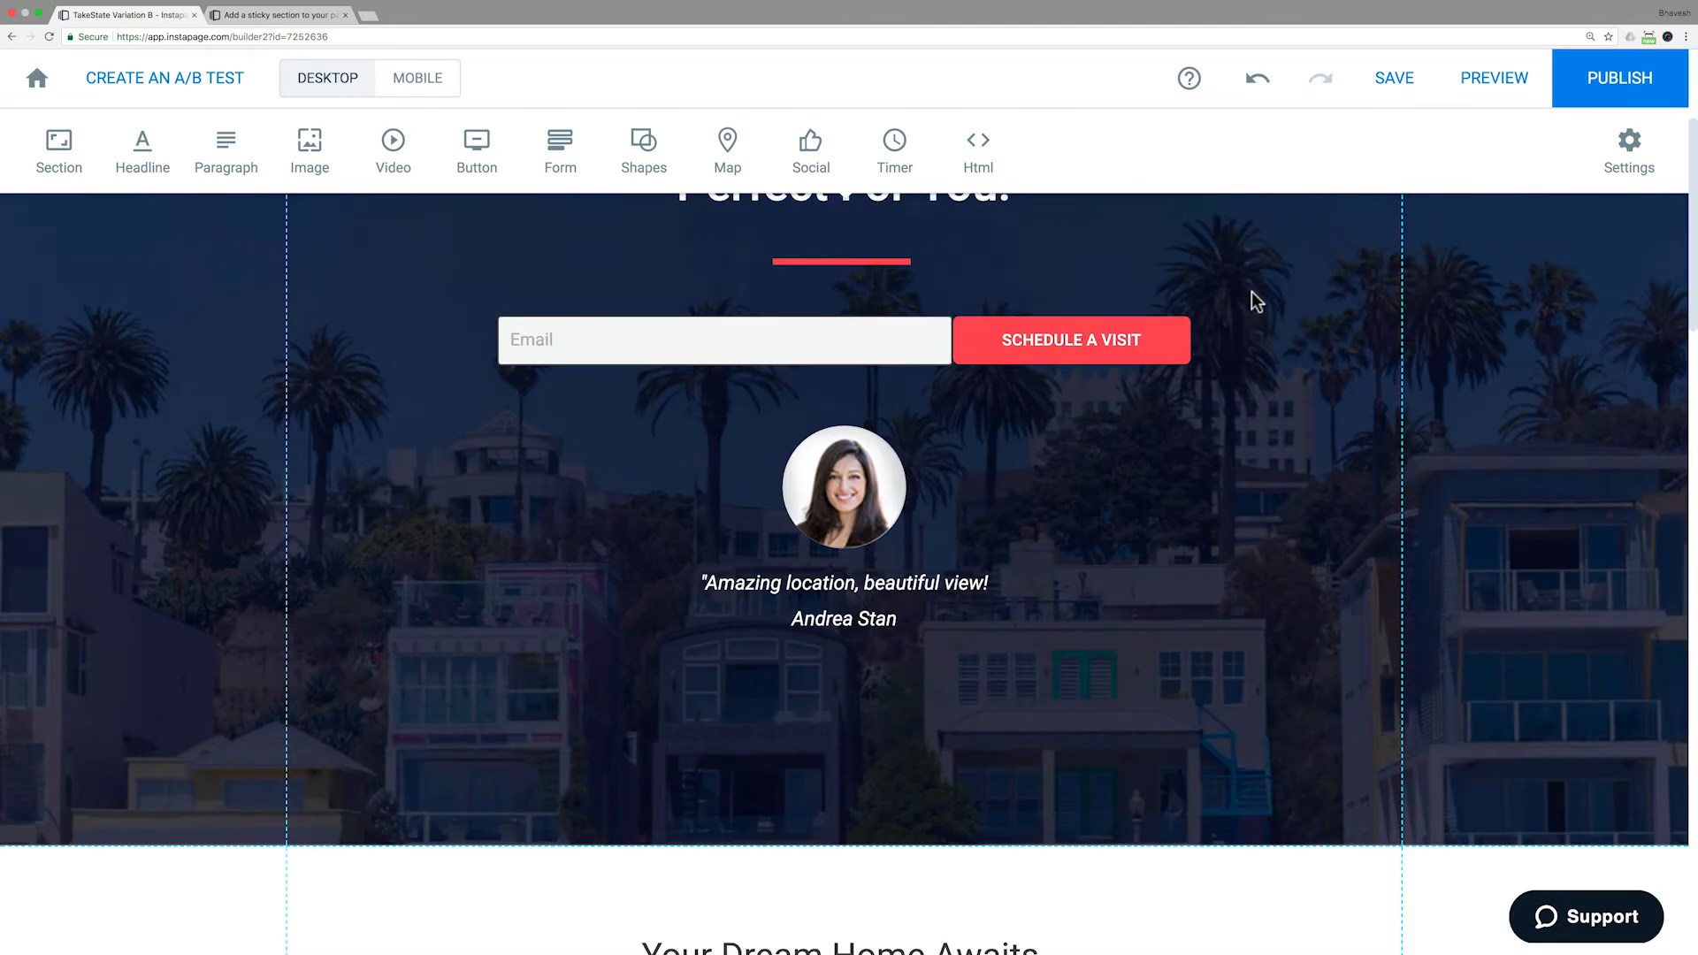
{"action": "scroll", "scroll_direction": "down", "scroll_amount": 3}
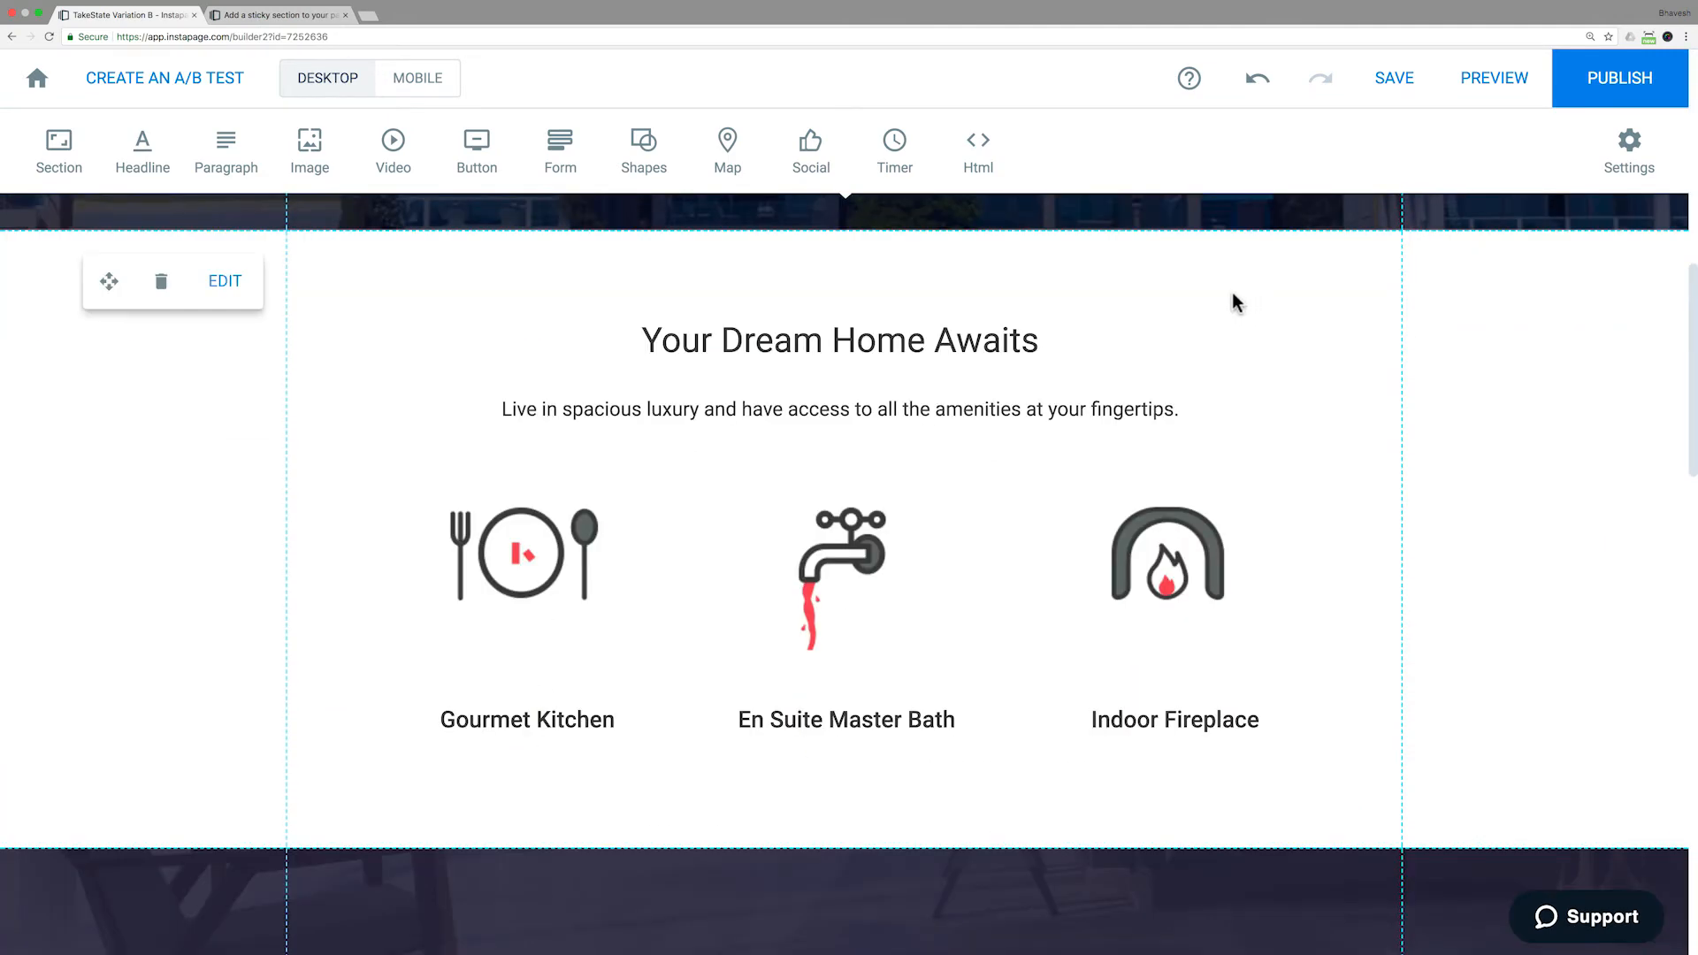
{"action": "left_click", "coordinate": [643, 149]}
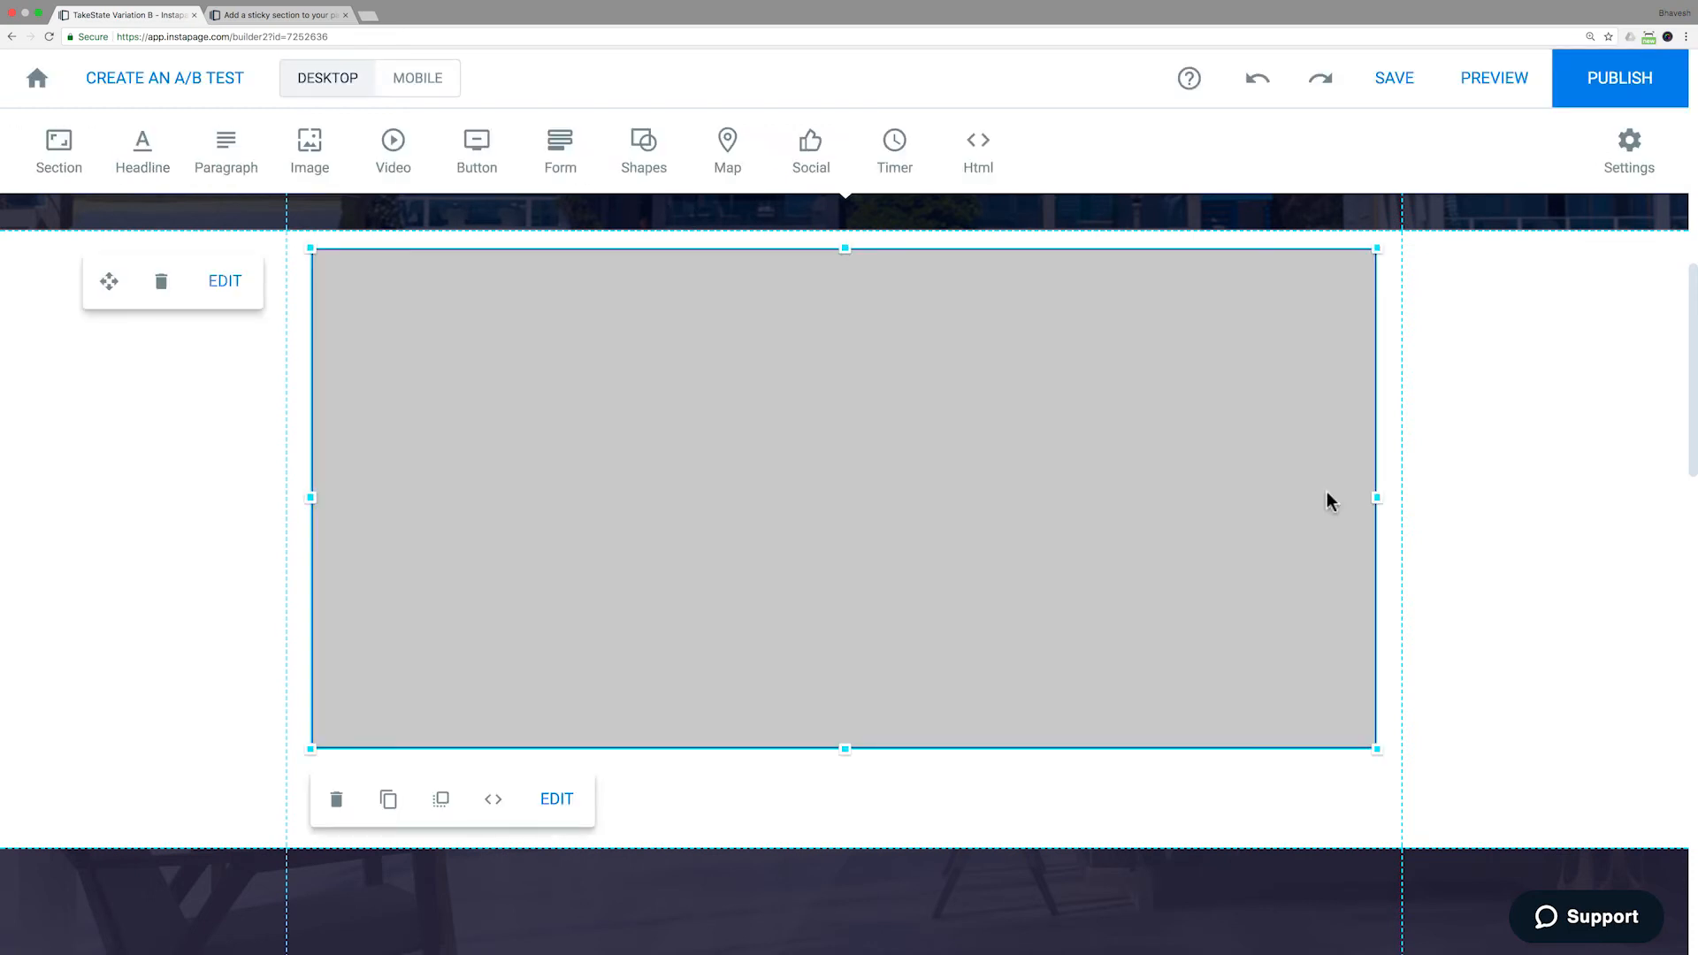
{"action": "left_click", "coordinate": [555, 800]}
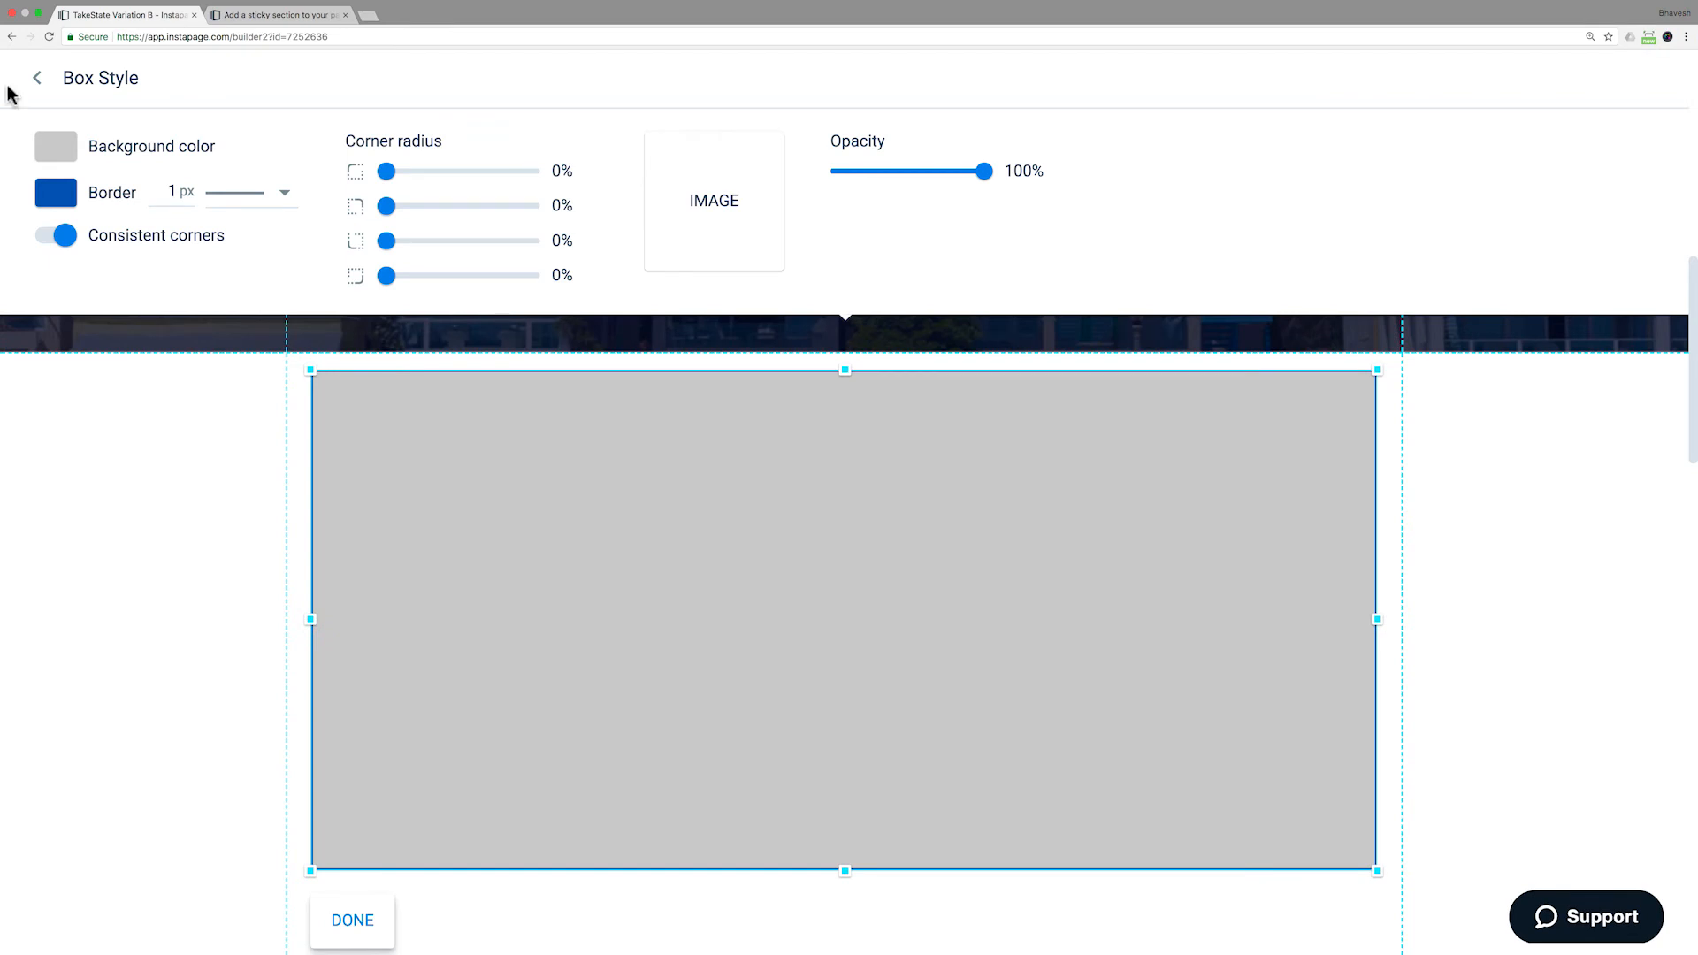
{"action": "left_click", "coordinate": [55, 146]}
{"action": "type", "text": "#ee5d53"}
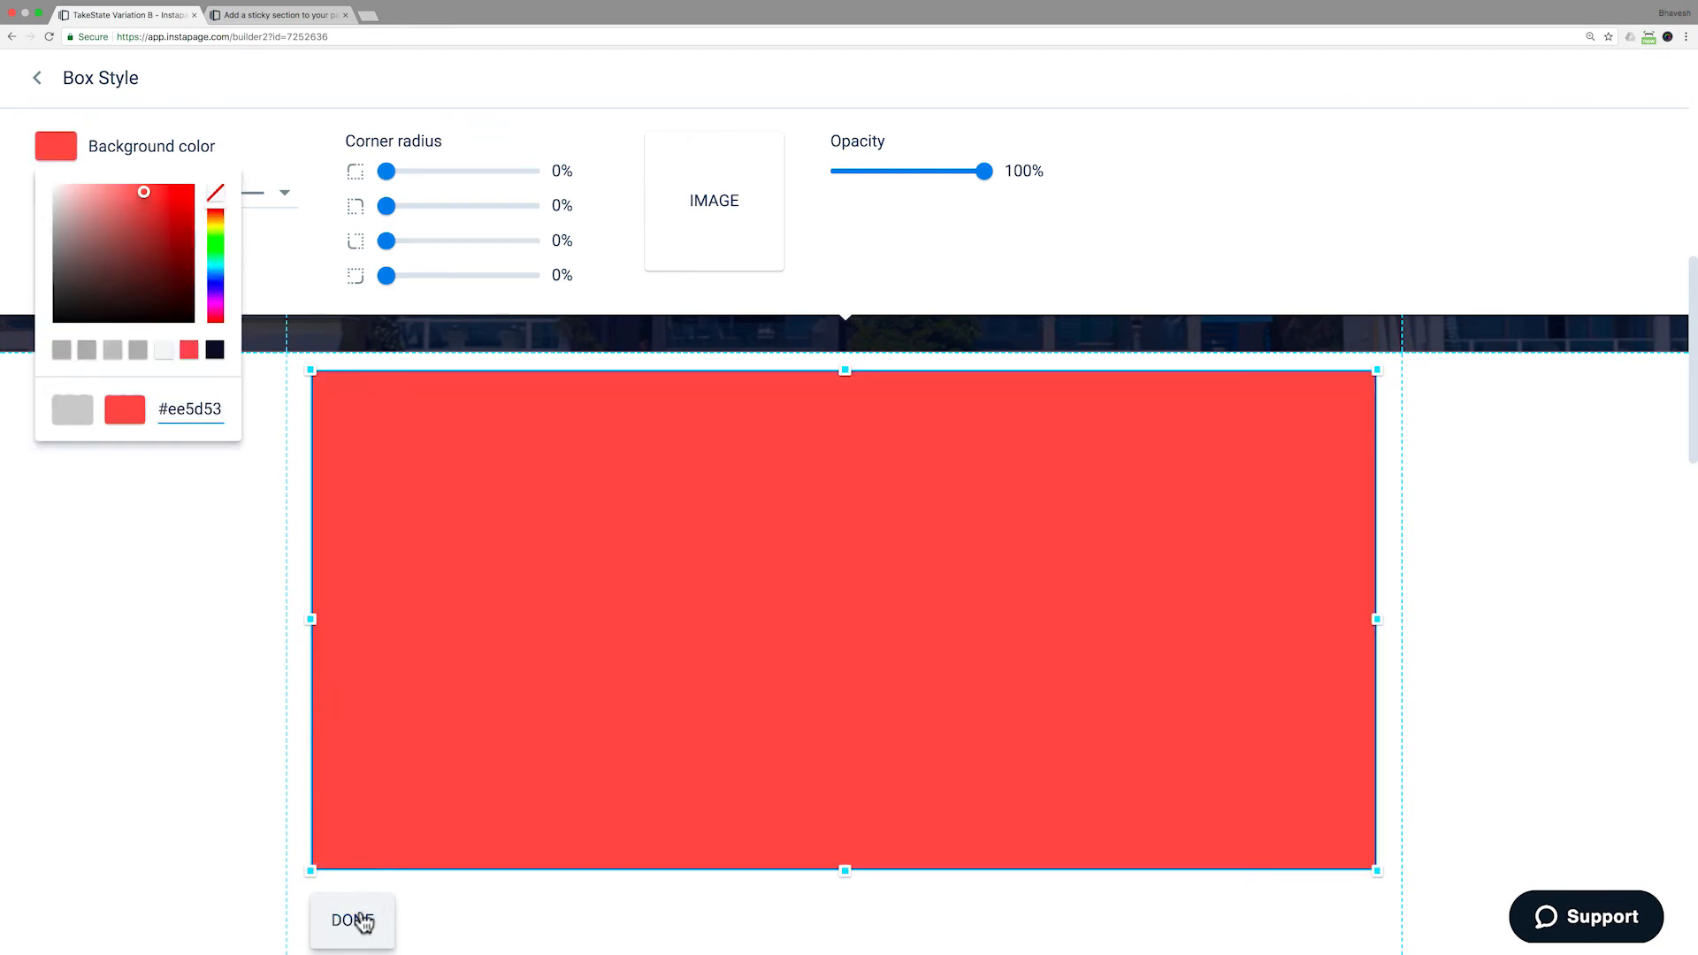
{"action": "left_click", "coordinate": [352, 920]}
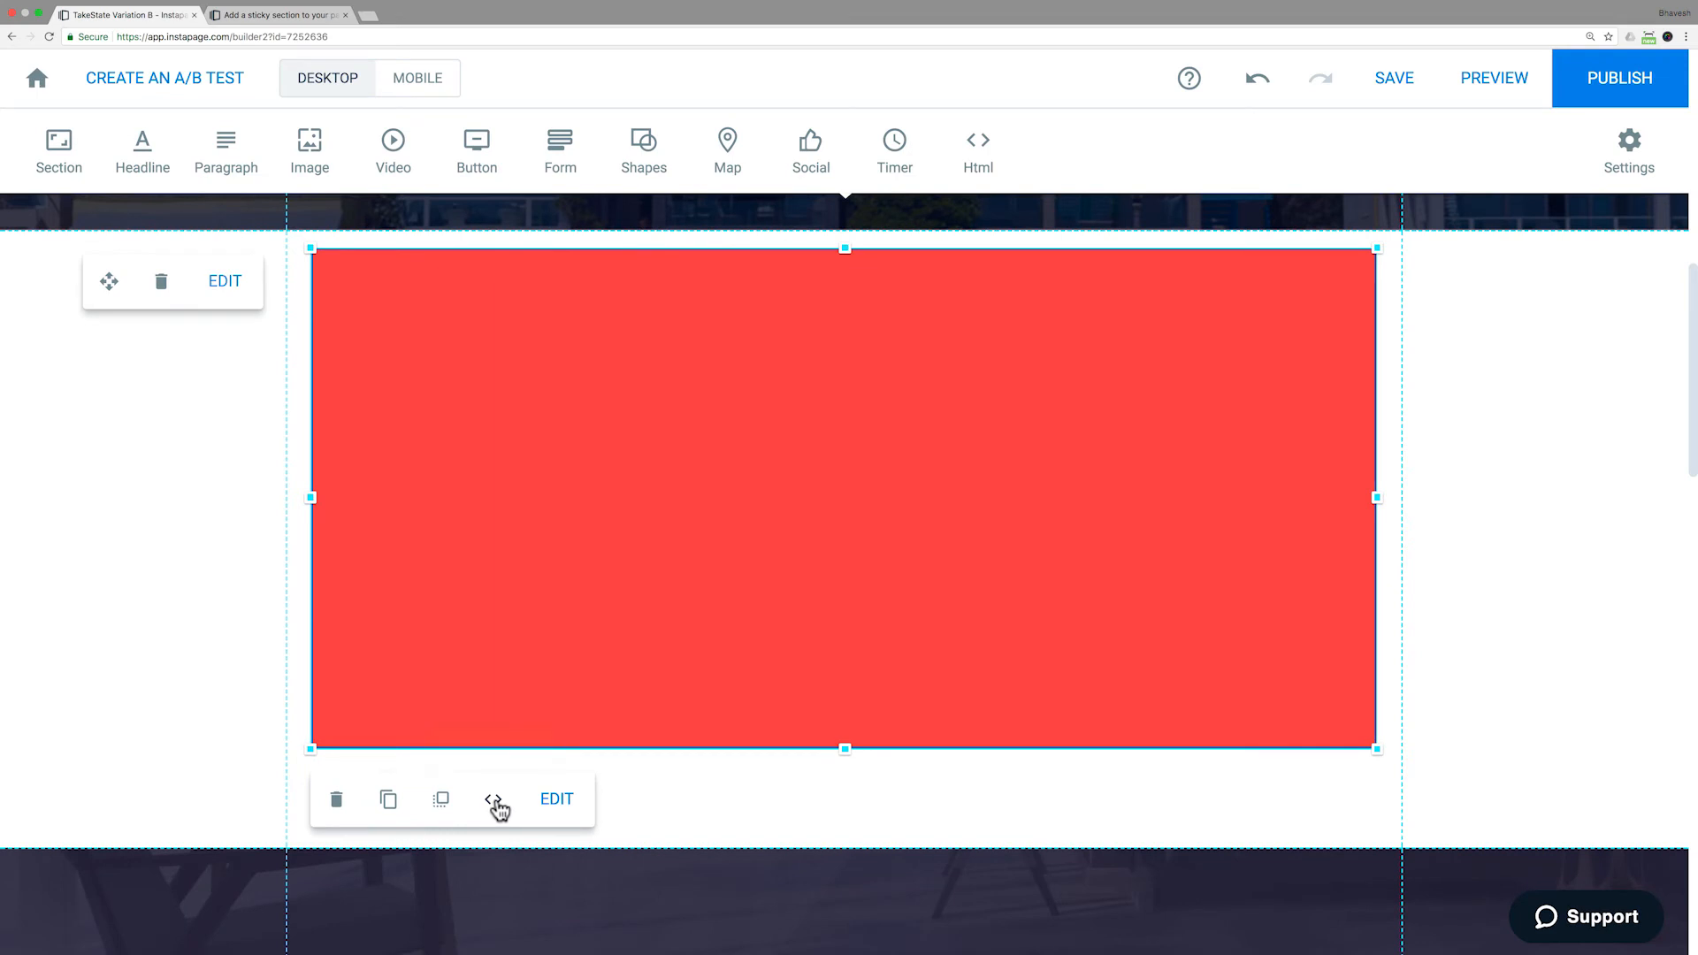
Add an inline box-shadow of 10px 15px 10px #0d1a2b to the red box
{"action": "left_click", "coordinate": [492, 800]}
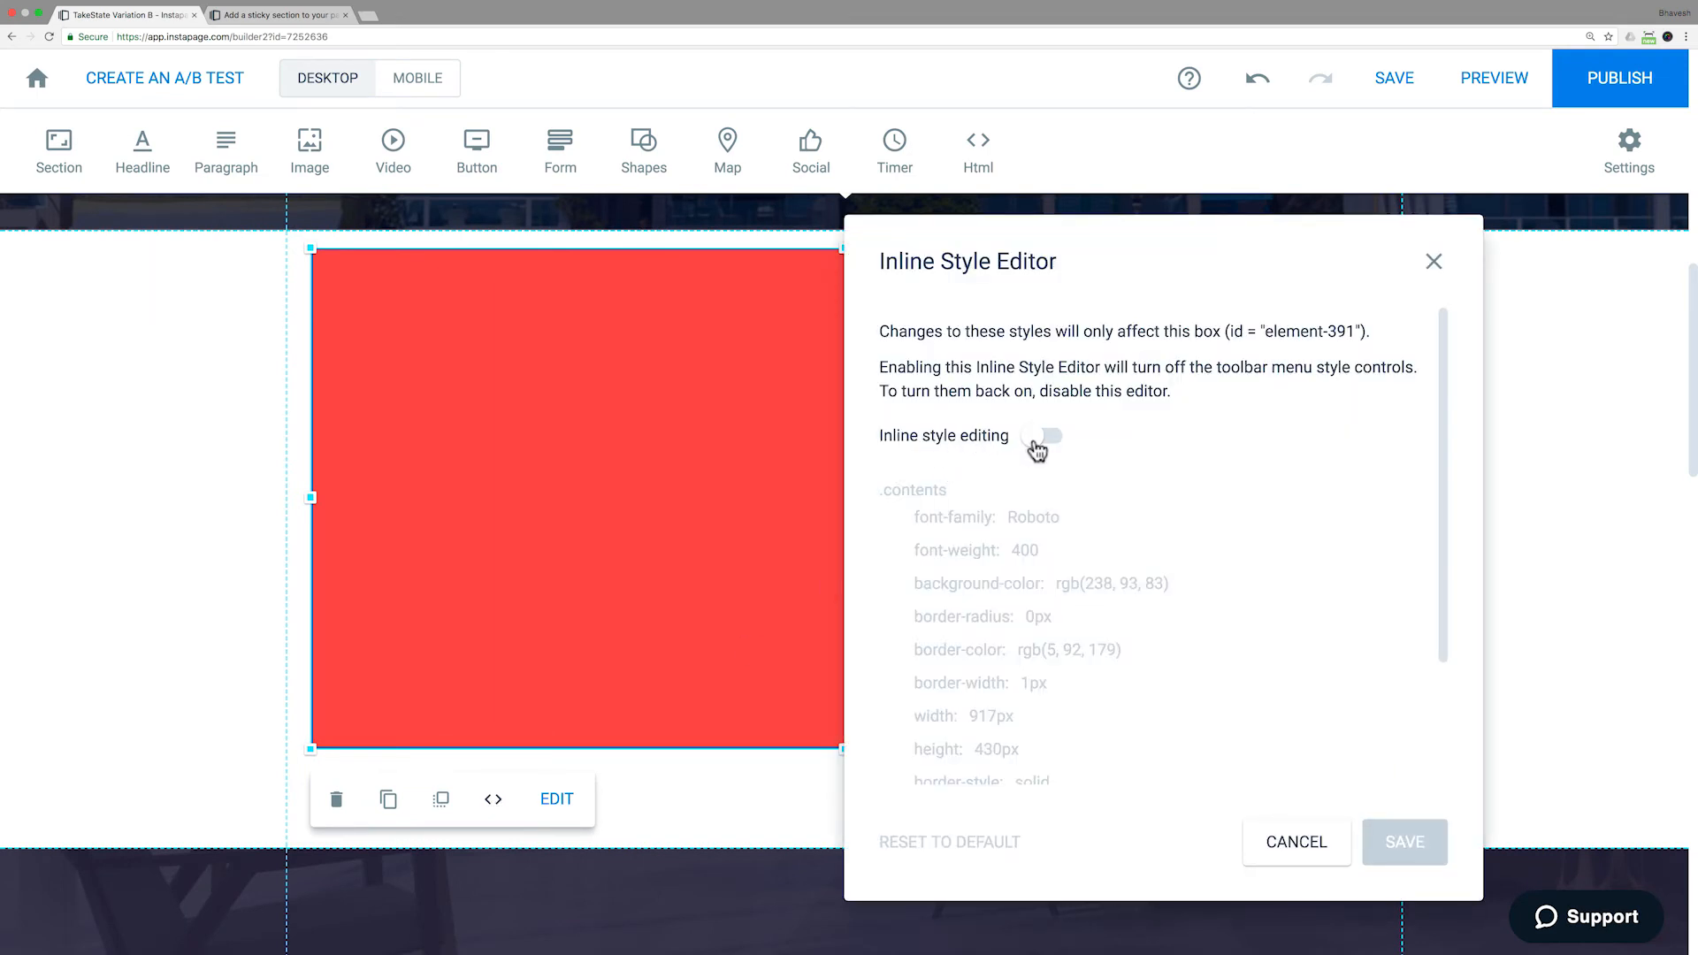
{"action": "left_click", "coordinate": [1040, 435]}
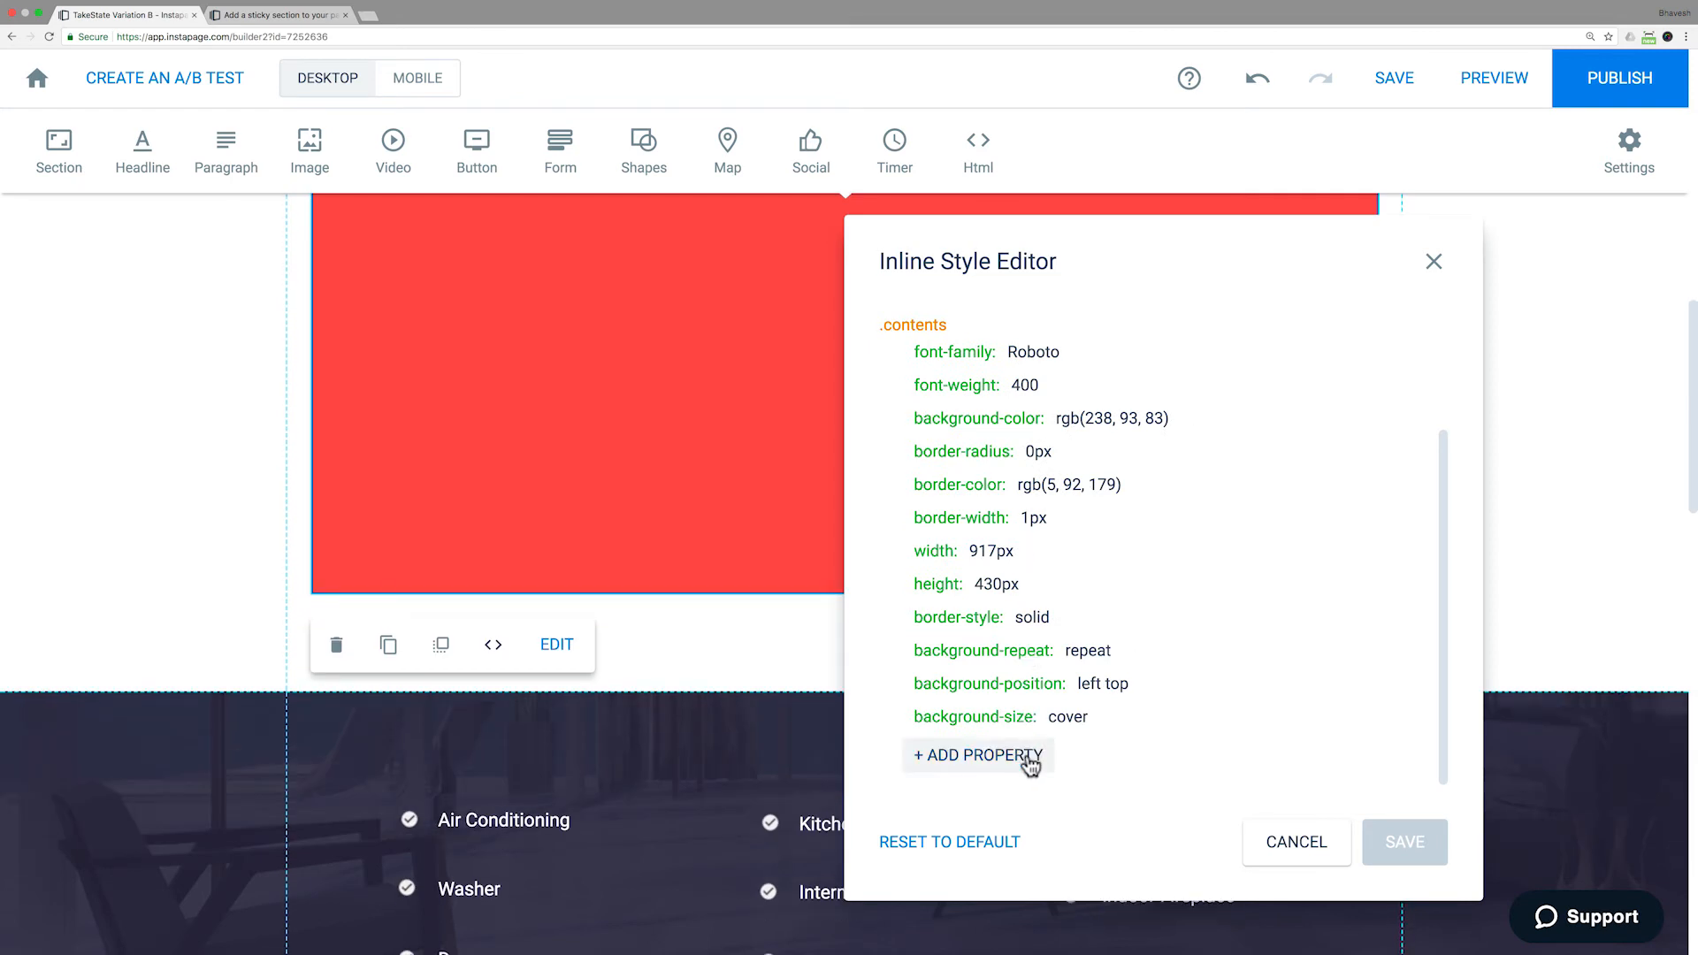
{"action": "left_click", "coordinate": [976, 755]}
{"action": "type", "text": "10px 15px 10px #0d1a2b"}
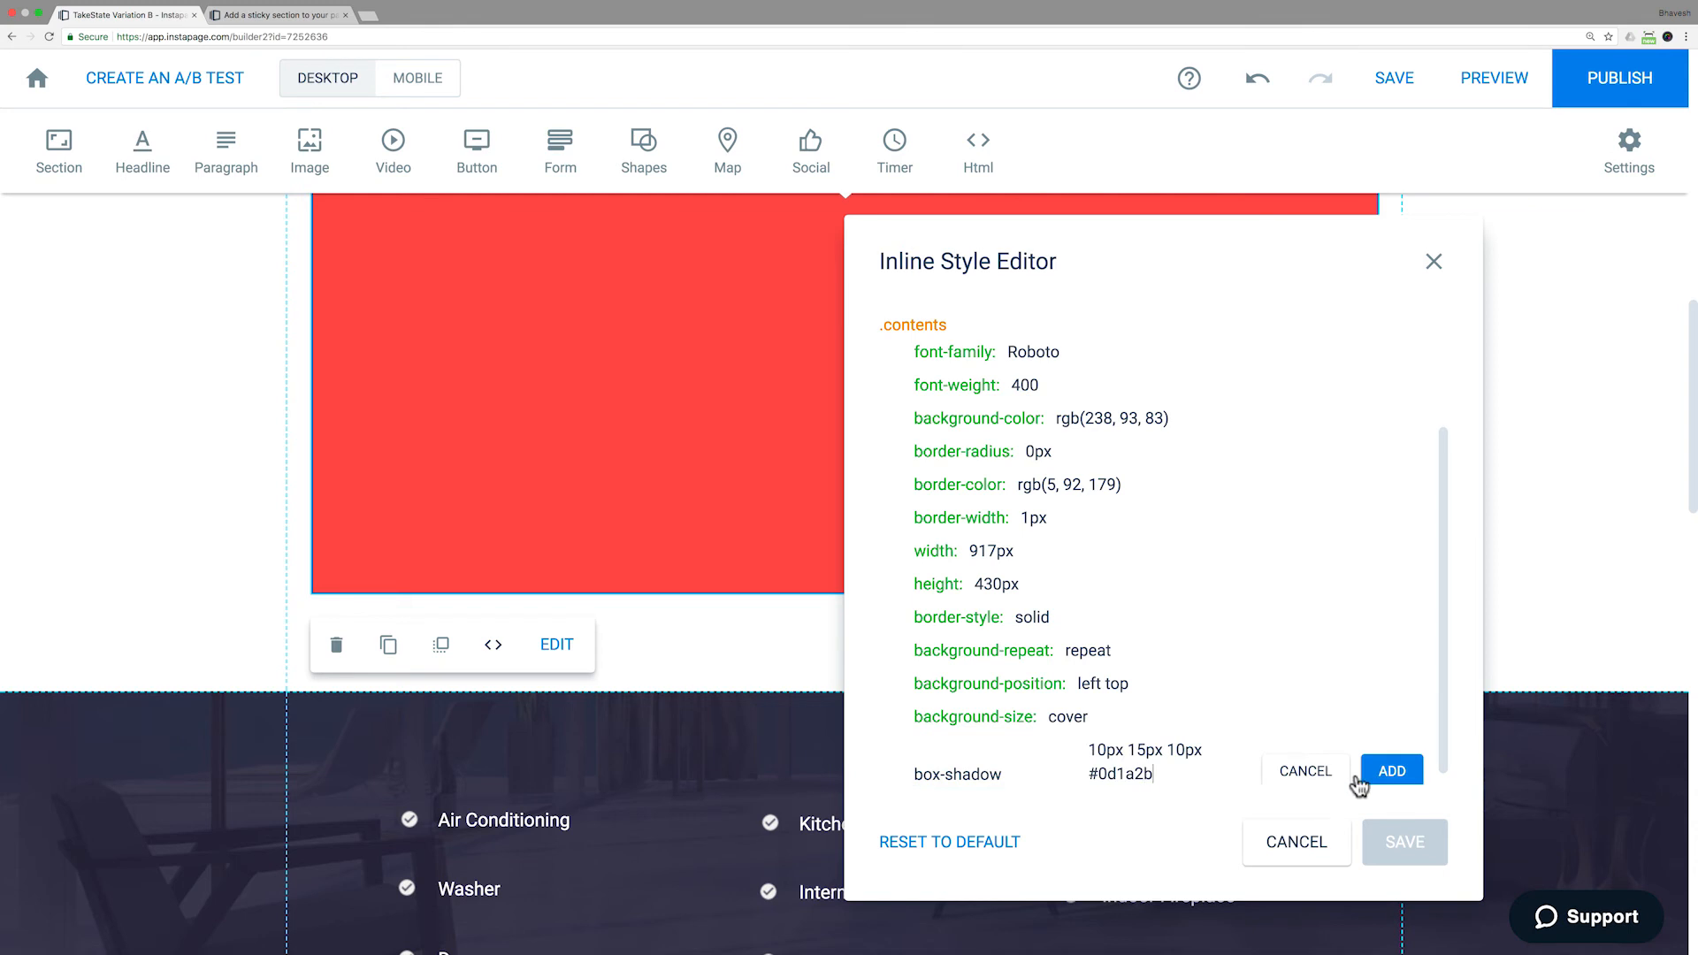
{"action": "left_click", "coordinate": [1391, 771]}
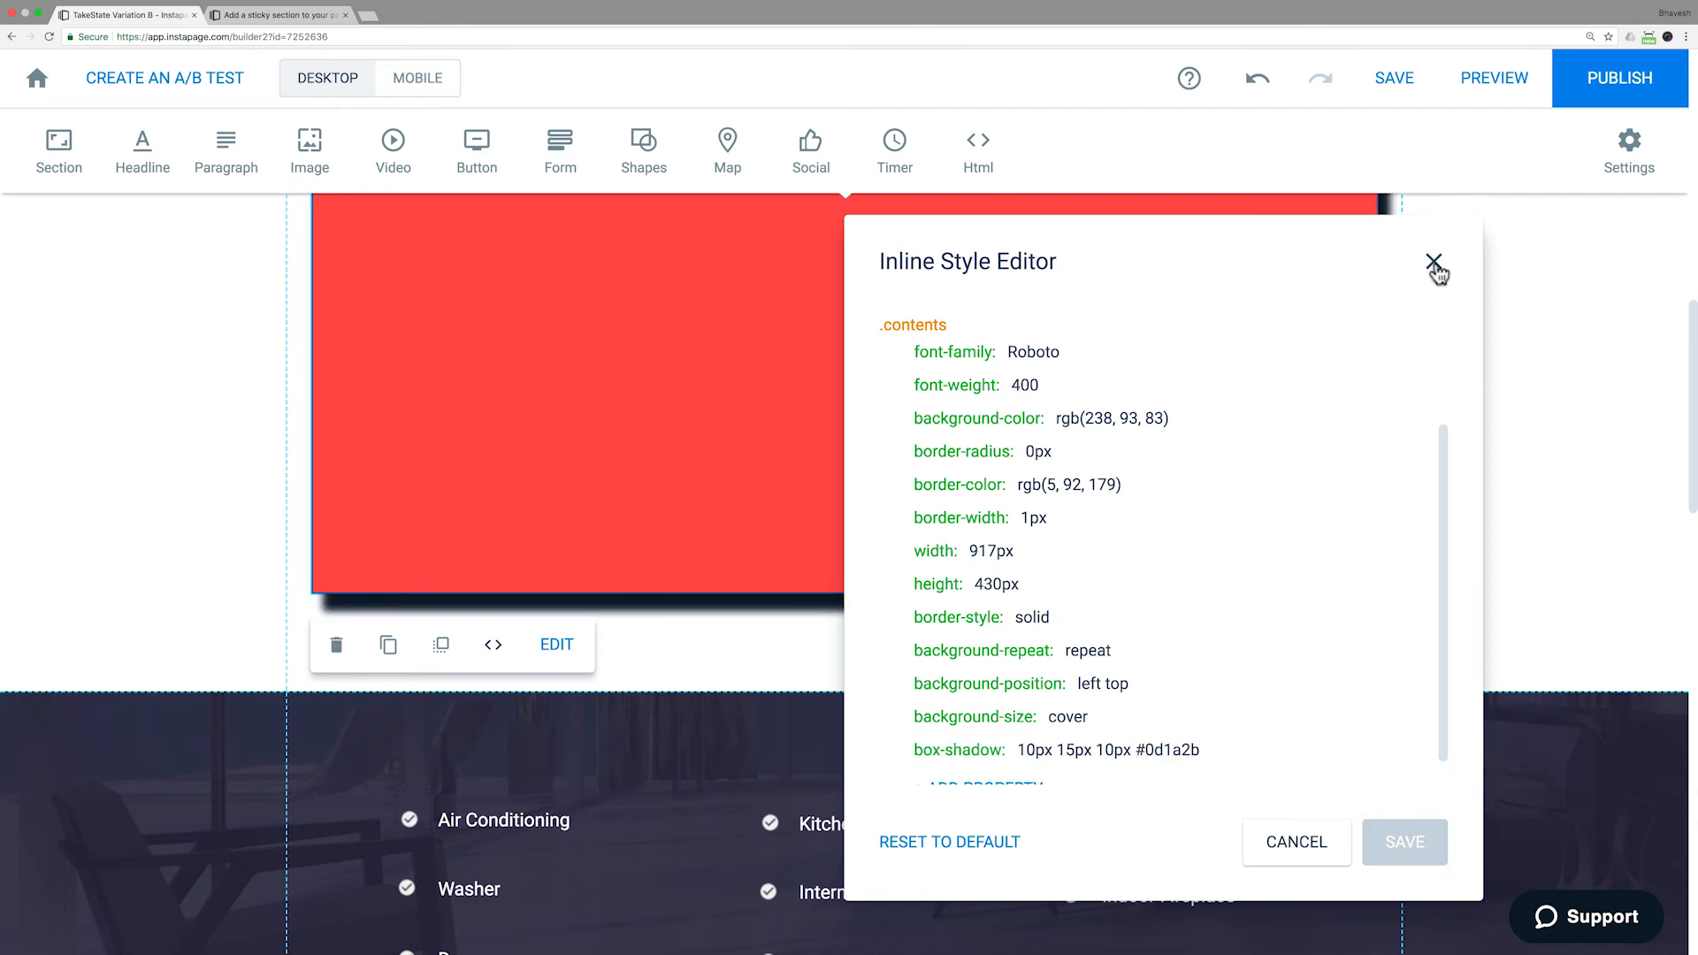
{"action": "left_click", "coordinate": [1433, 262]}
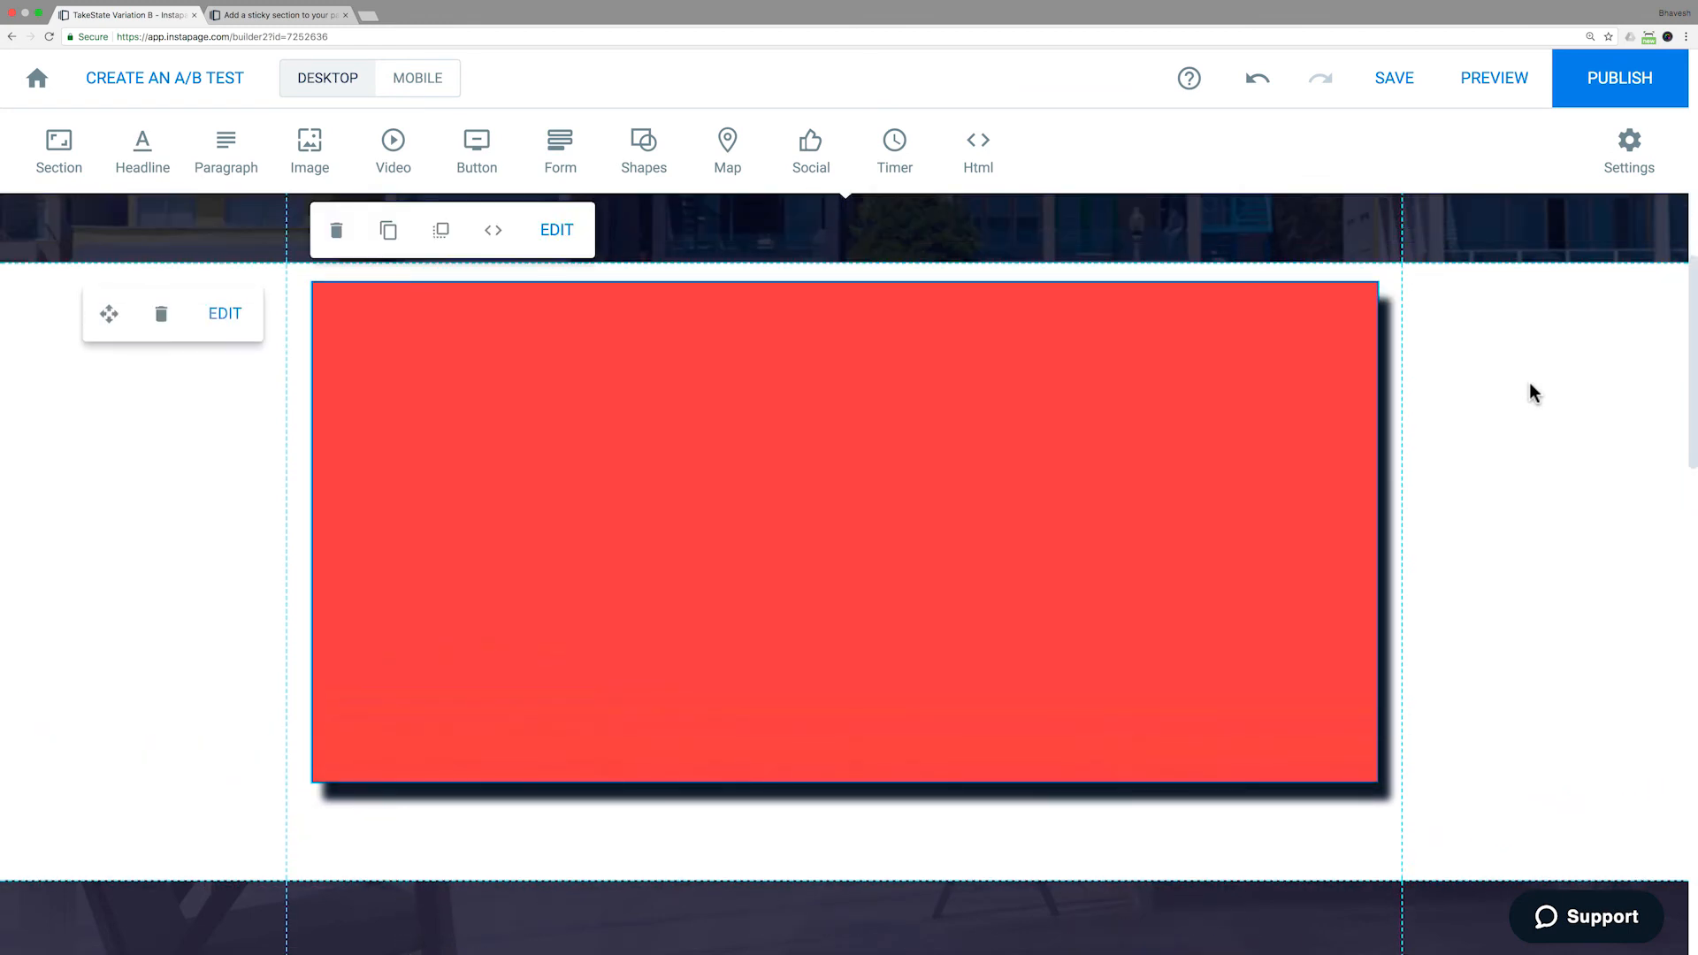
{"action": "scroll", "scroll_direction": "down", "scroll_amount": 3}
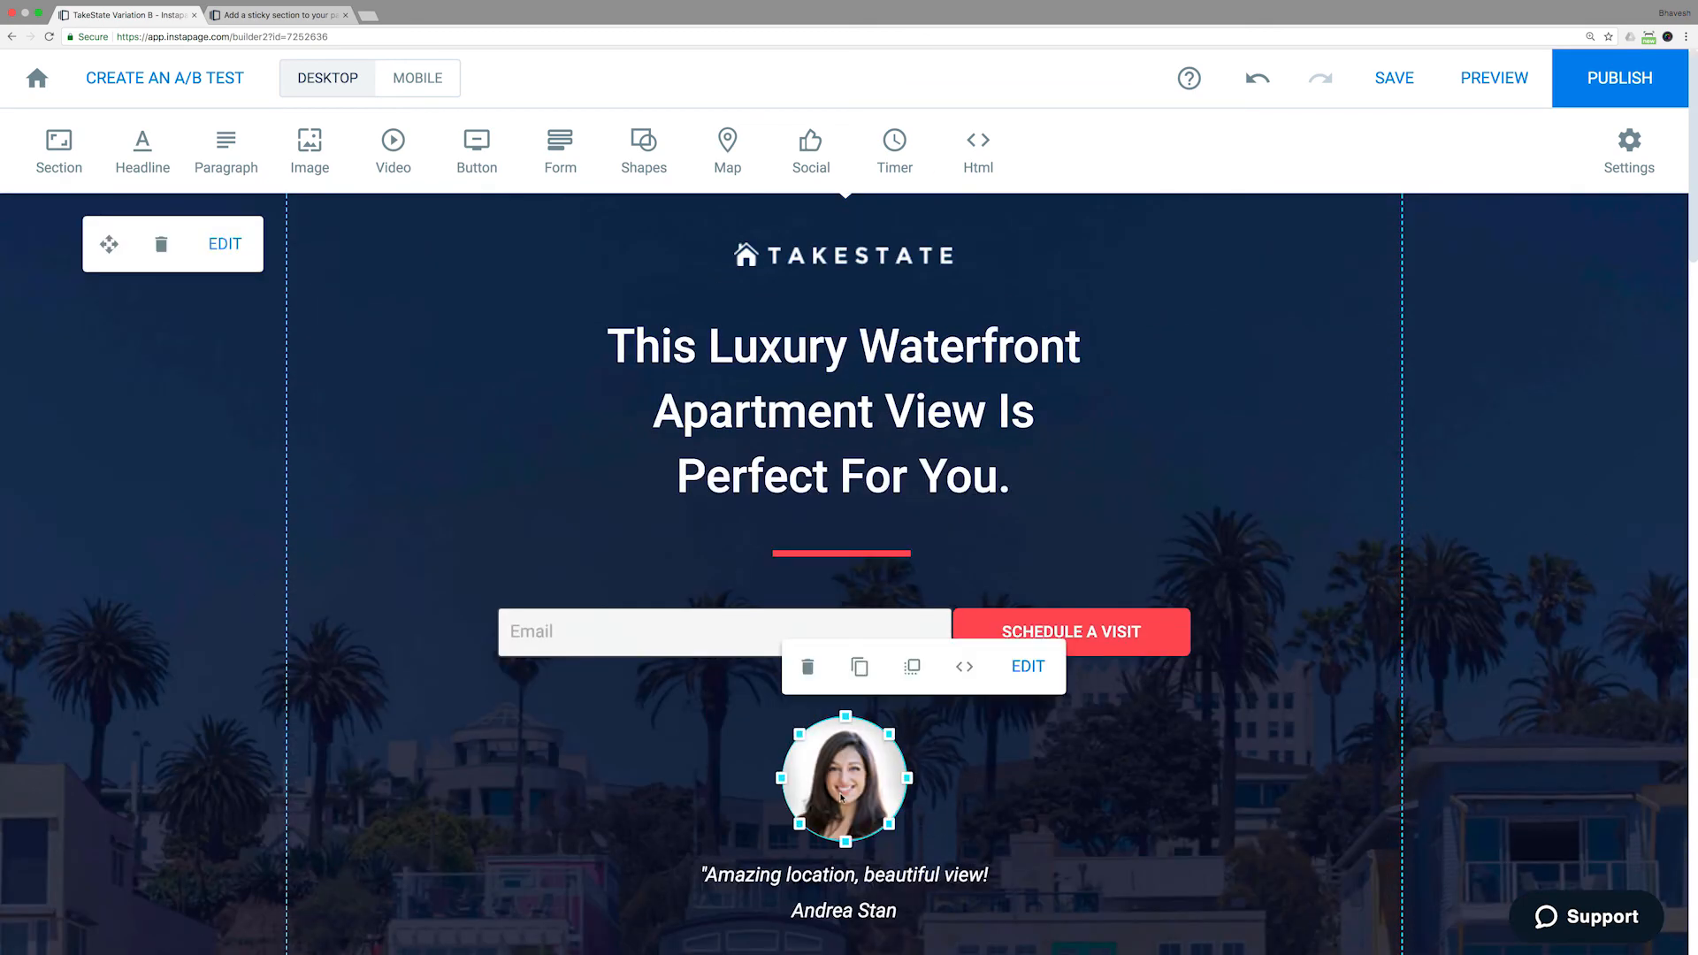
Set the testimonial photo's inline opacity to .5
{"action": "left_click", "coordinate": [962, 666]}
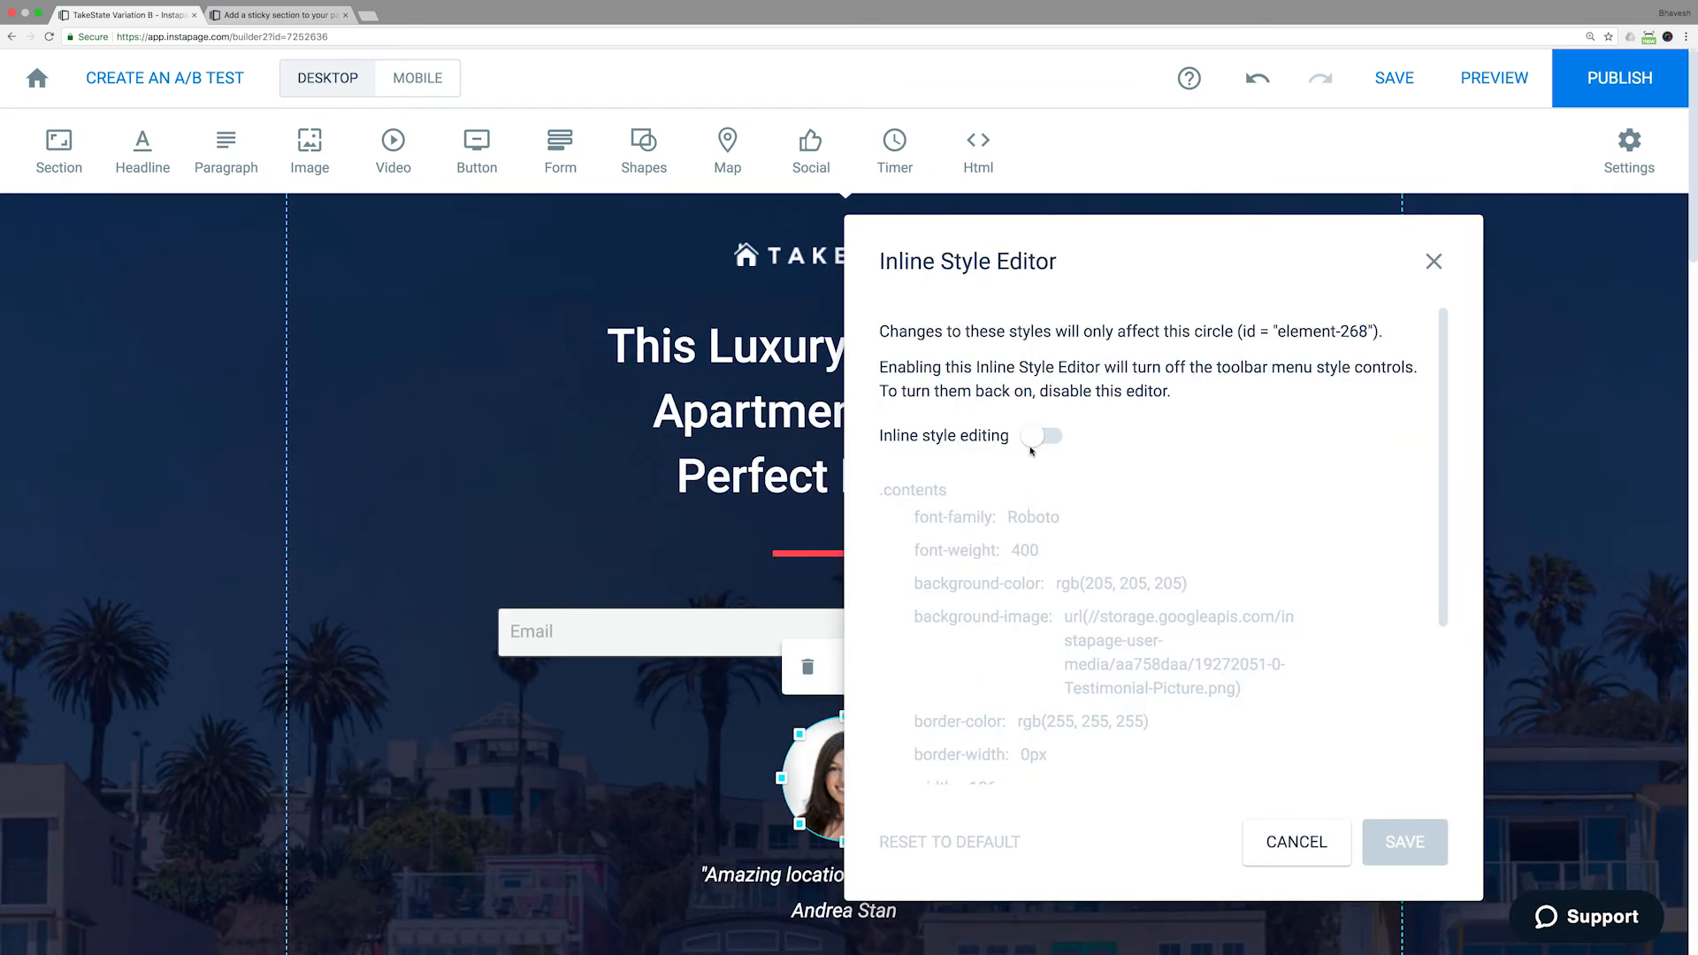
{"action": "left_click", "coordinate": [1040, 435]}
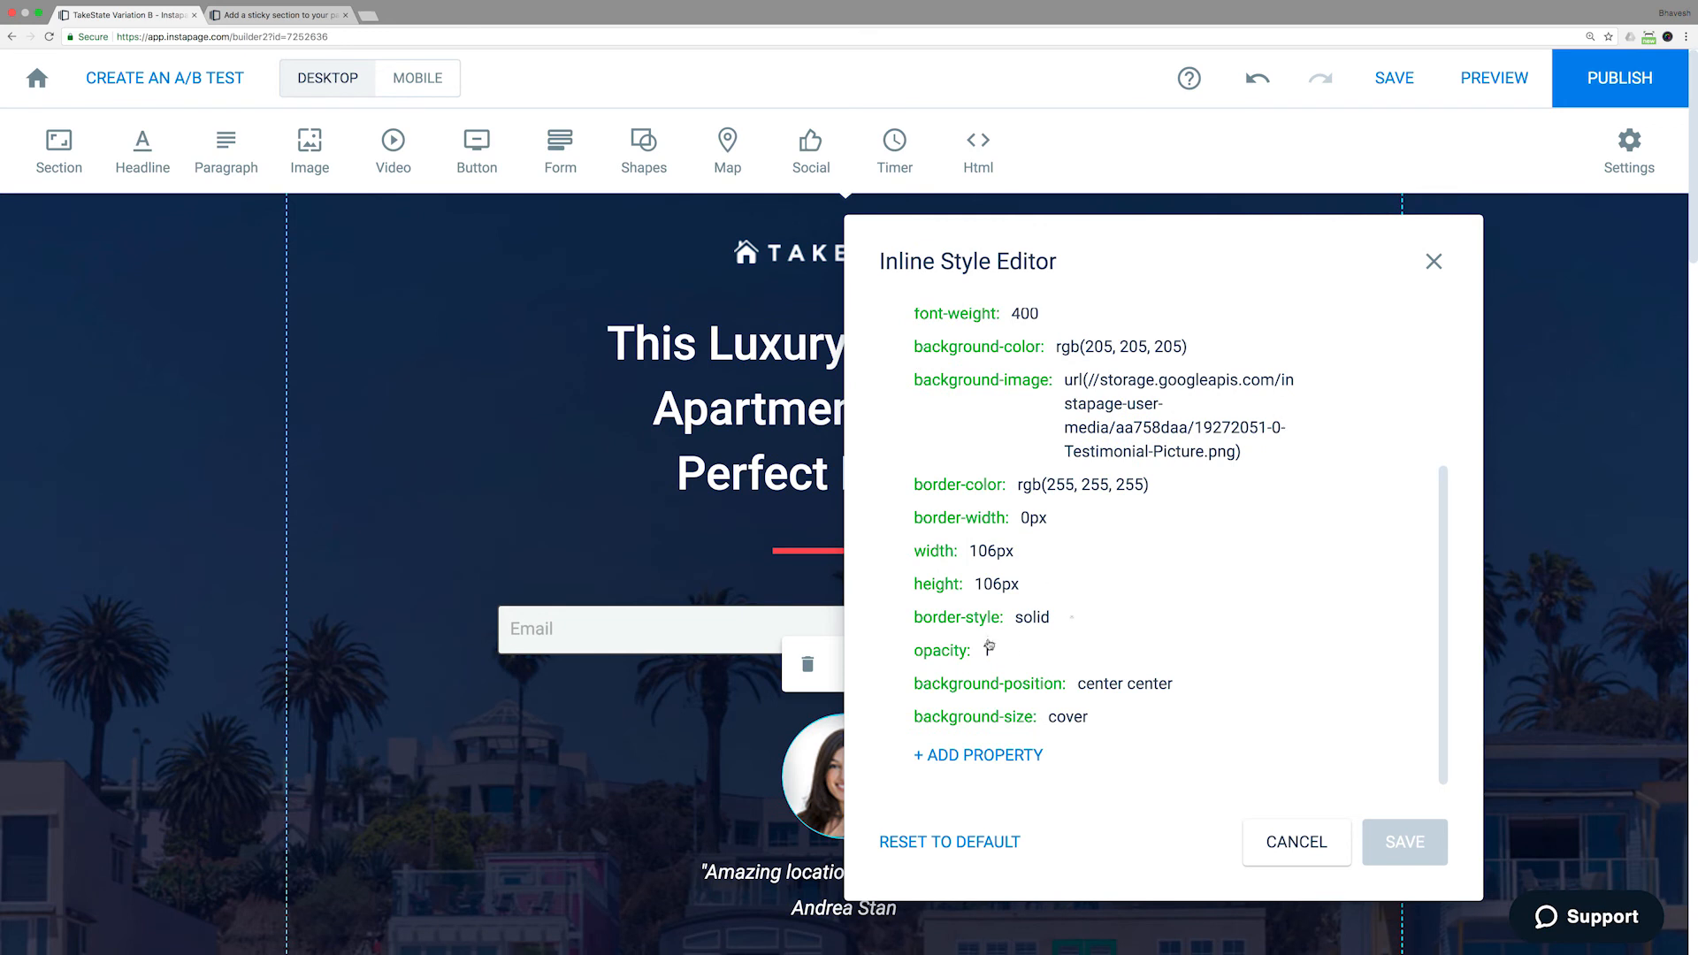
{"action": "type", "text": ".5"}
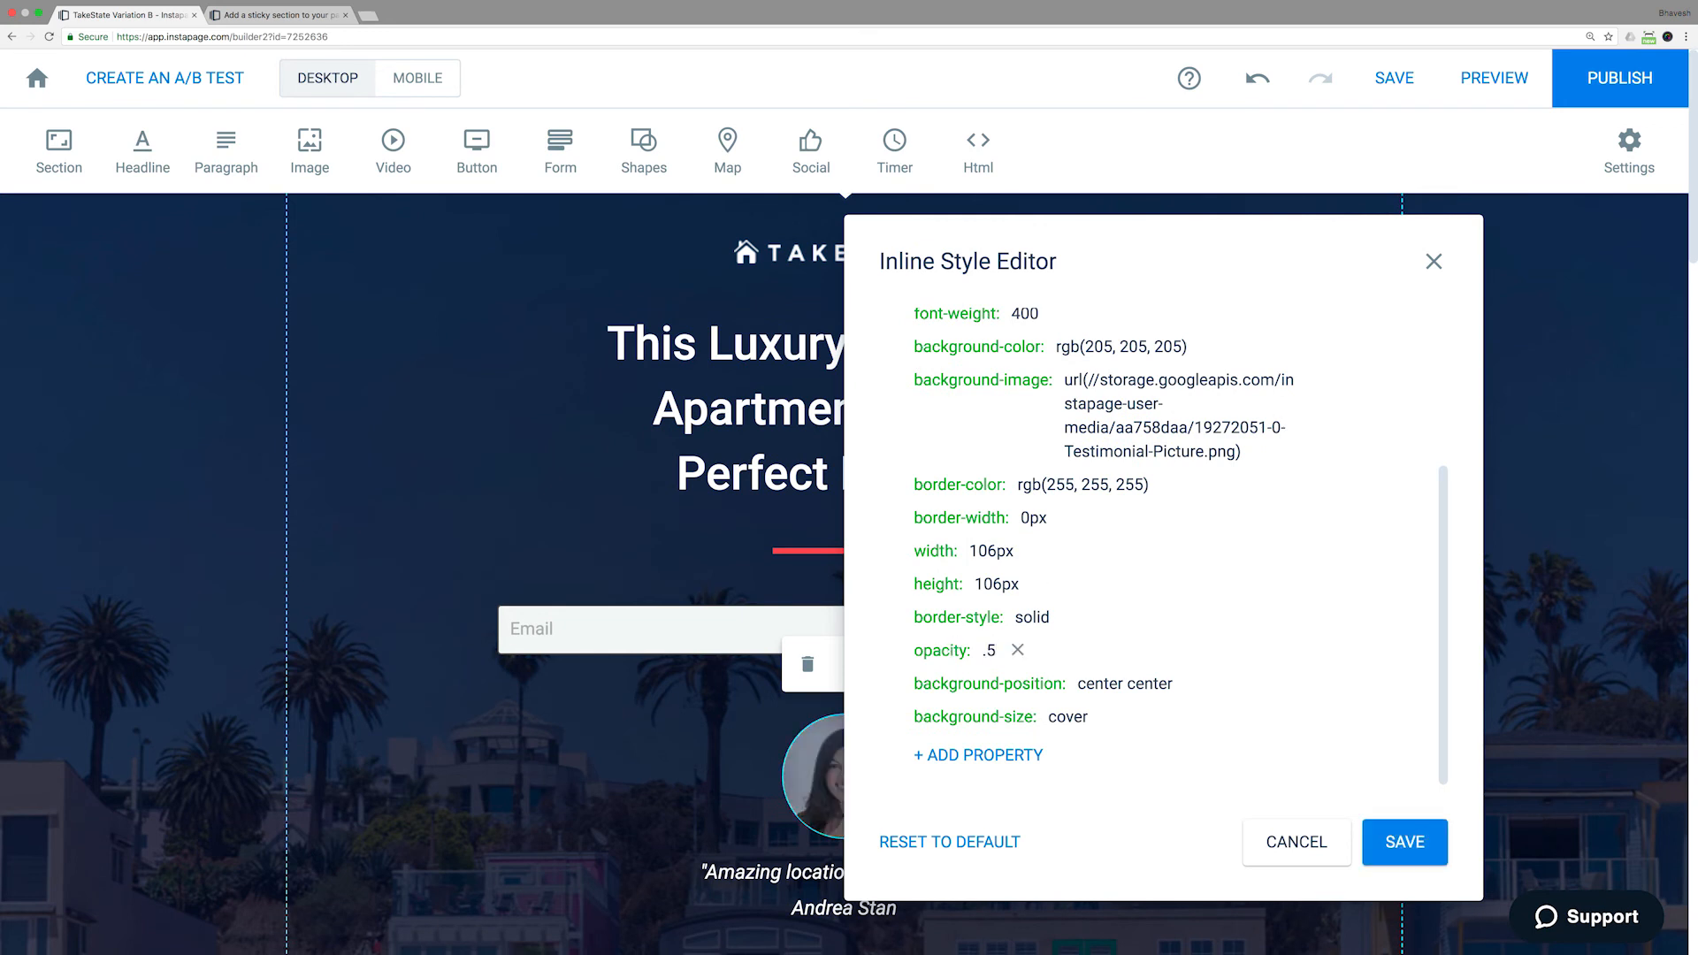